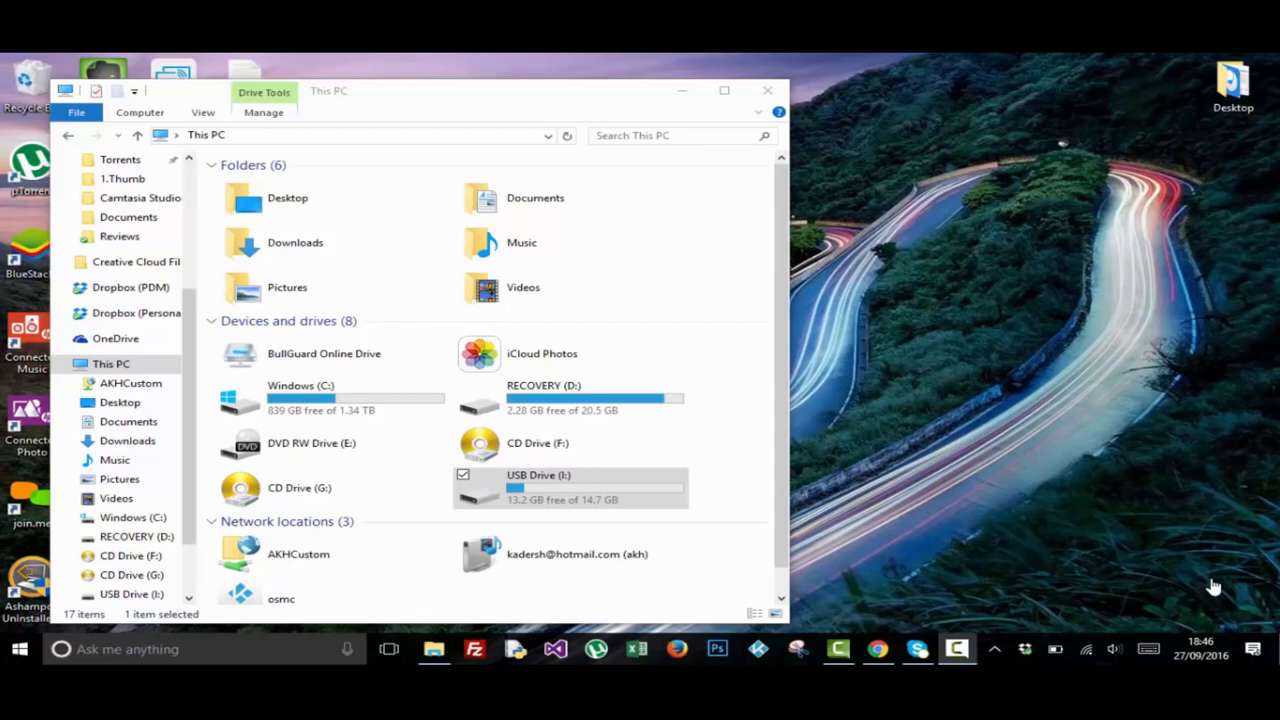
# Quick-format USB Drive (I:) to FAT32, then open the Kodi Build desktop folder.
pyautogui.rightClick(538, 487)
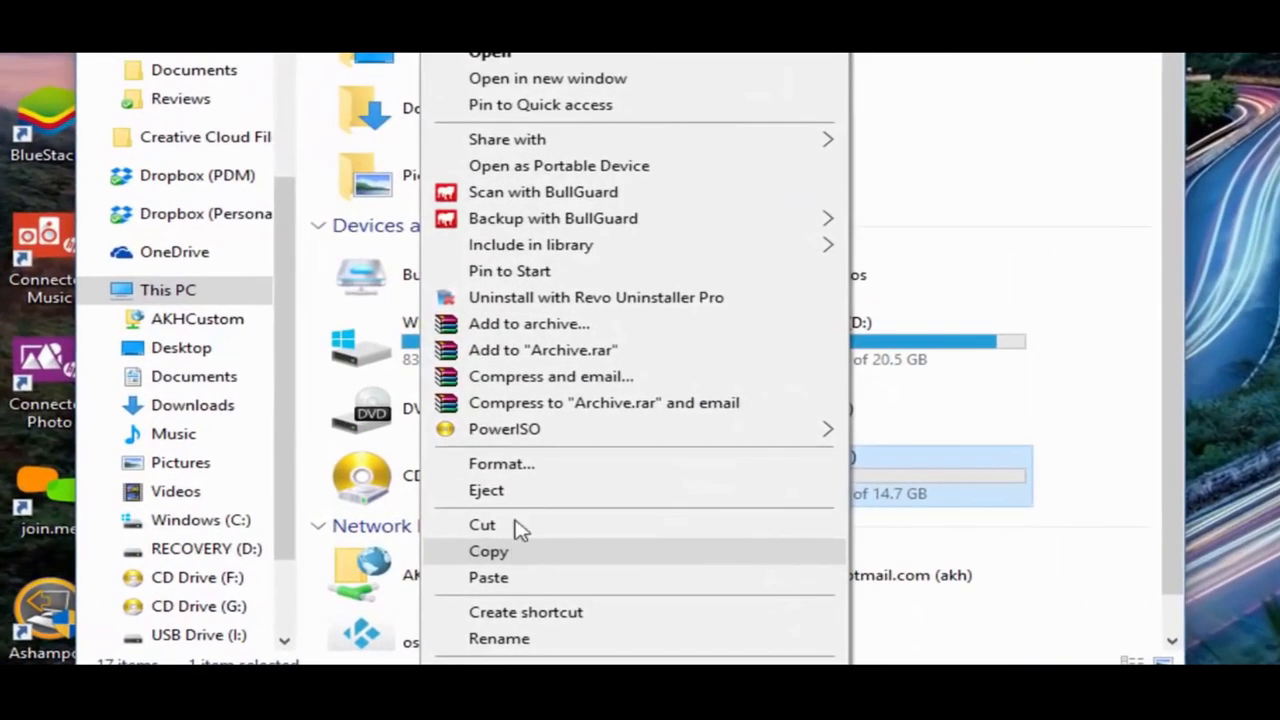
pyautogui.click(502, 463)
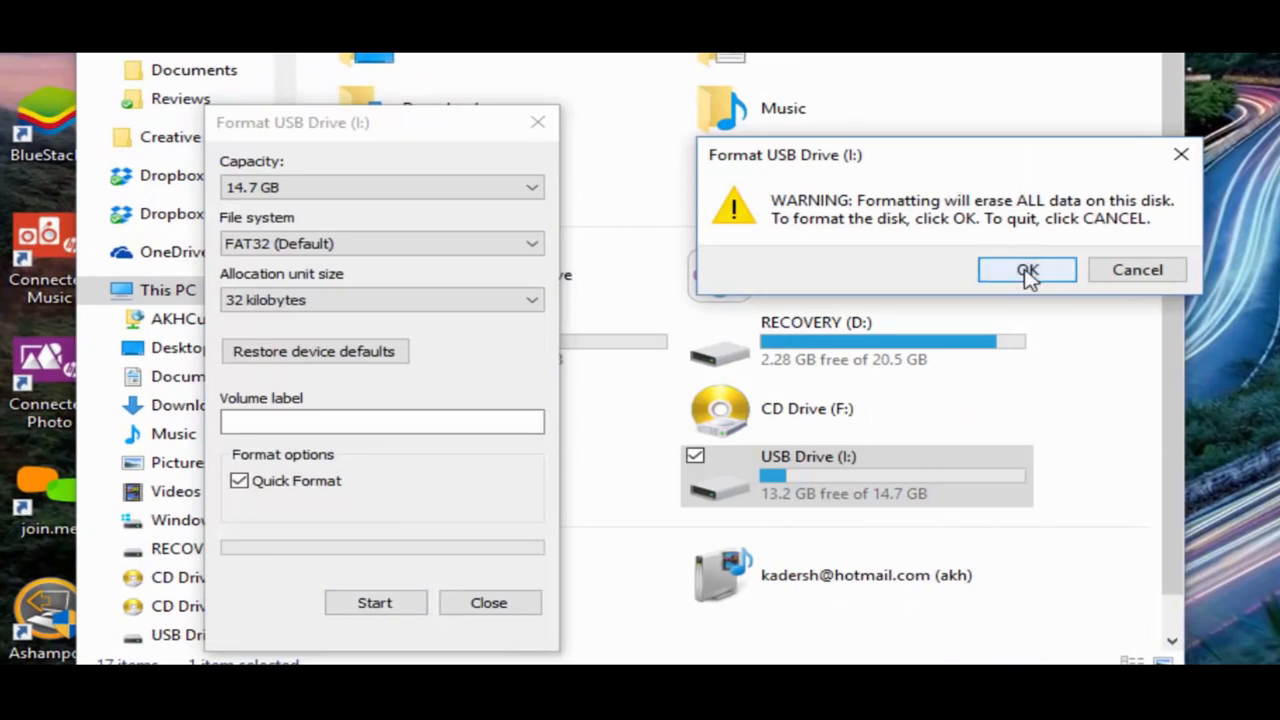
pyautogui.click(1026, 269)
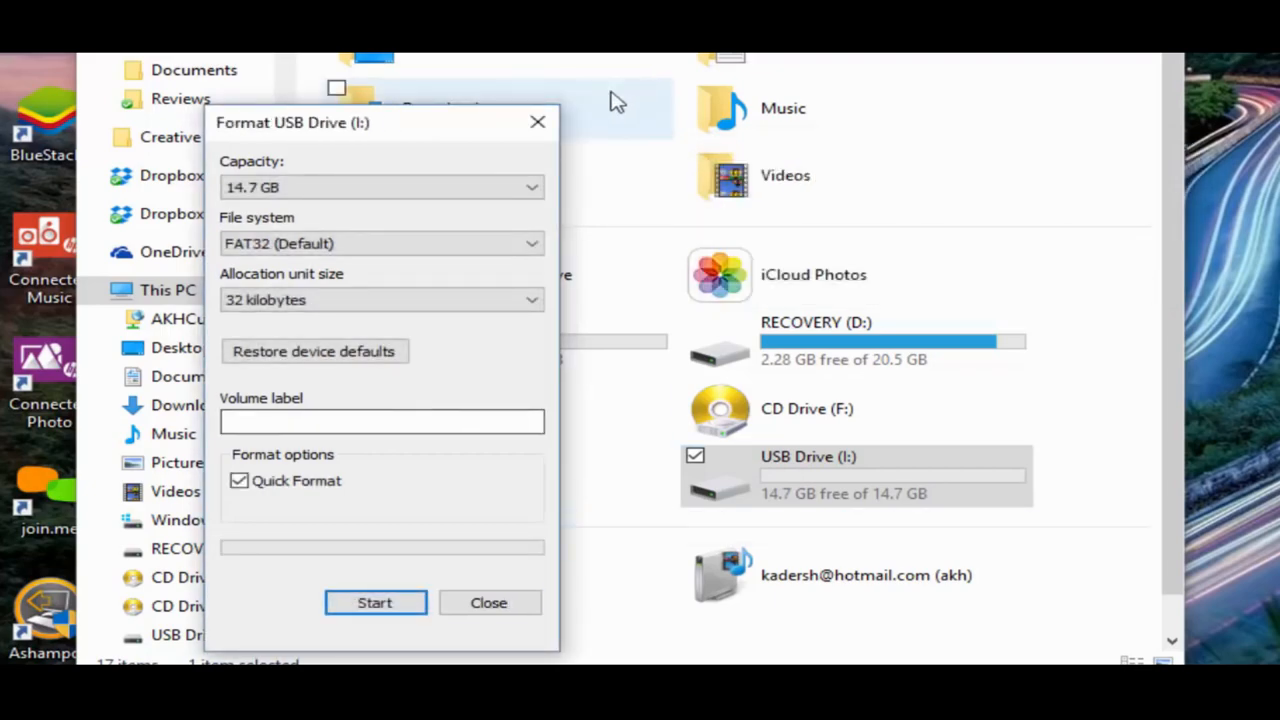
pyautogui.click(488, 602)
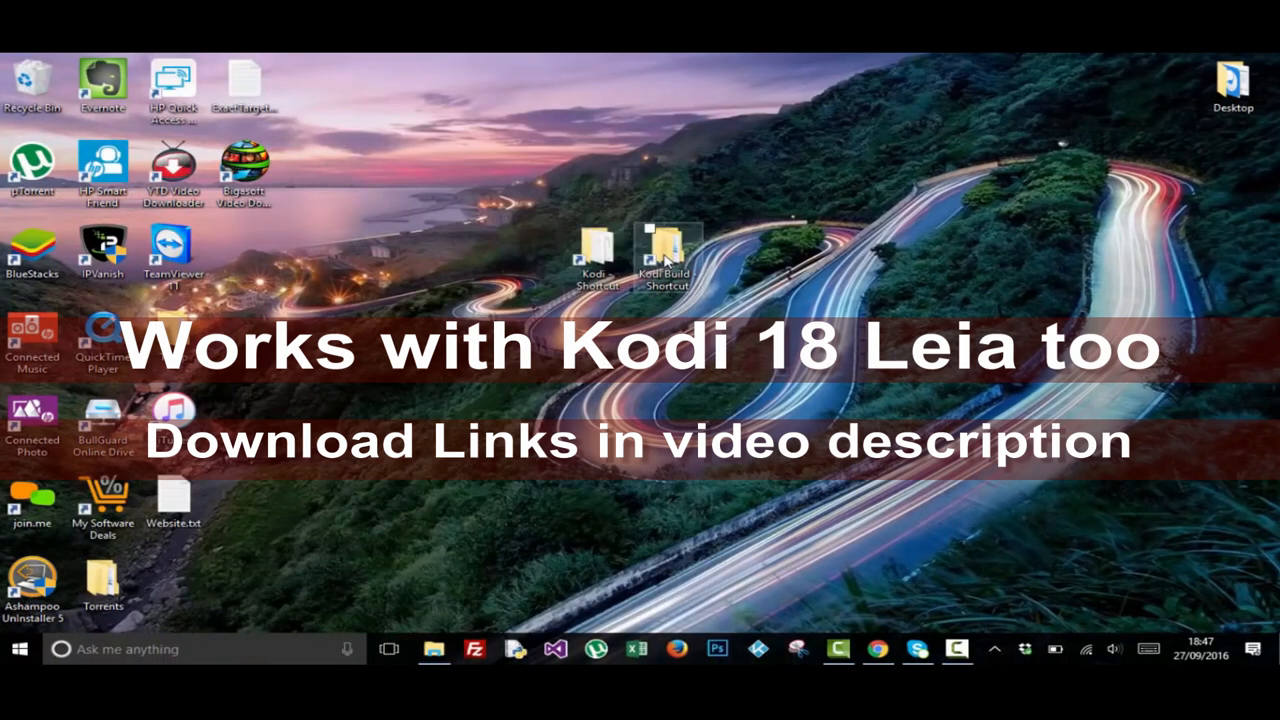
pyautogui.doubleClick(666, 245)
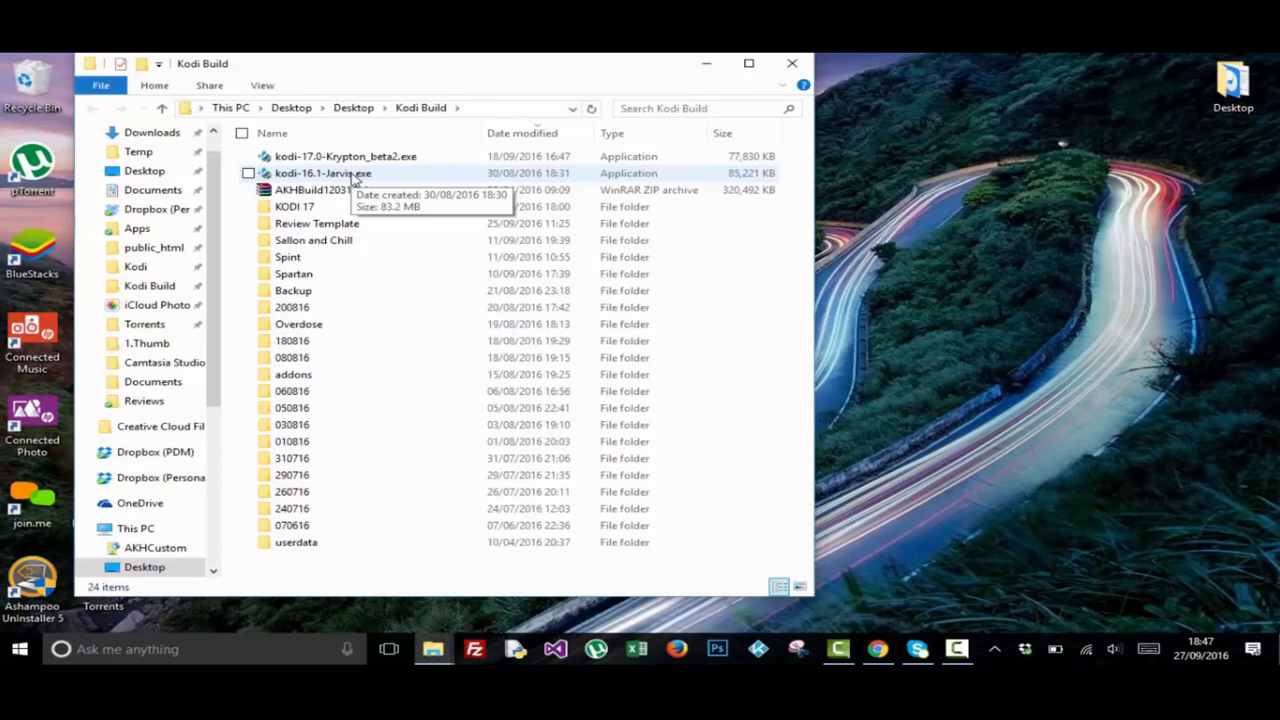
# Run kodi-16.1-Jarvis.exe, accept the license, and keep all components.
pyautogui.doubleClick(322, 173)
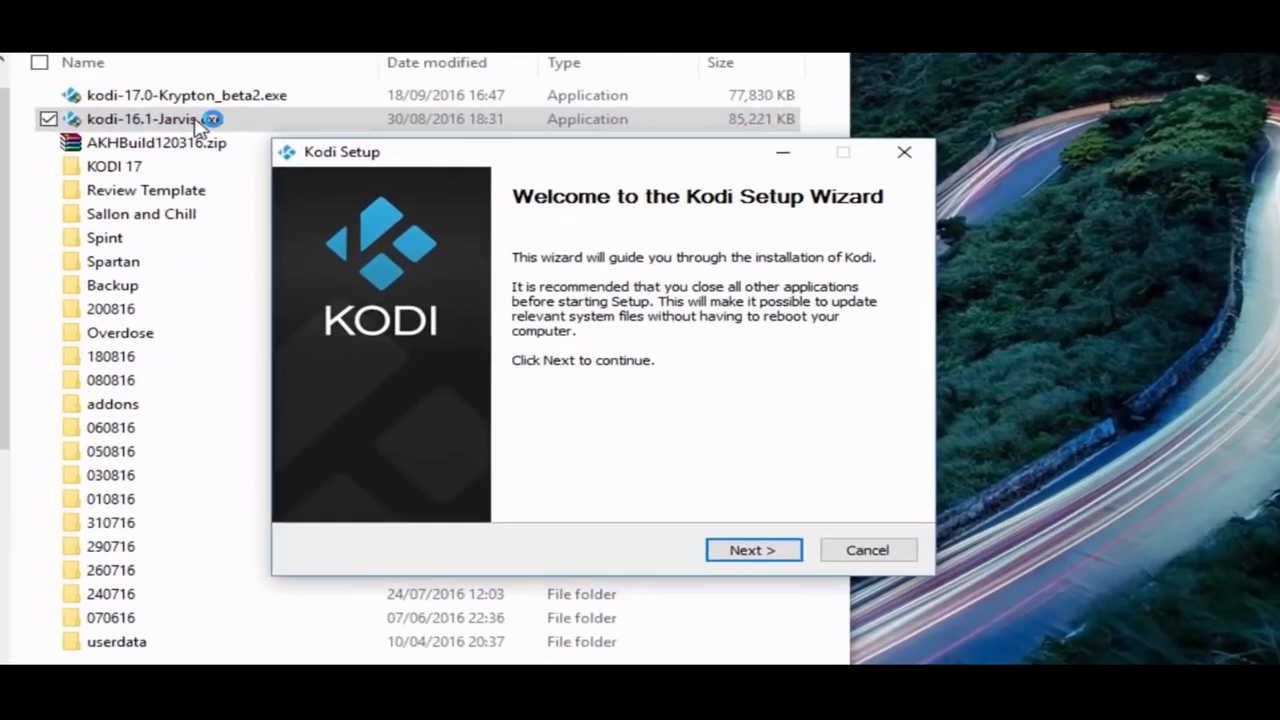
pyautogui.click(753, 550)
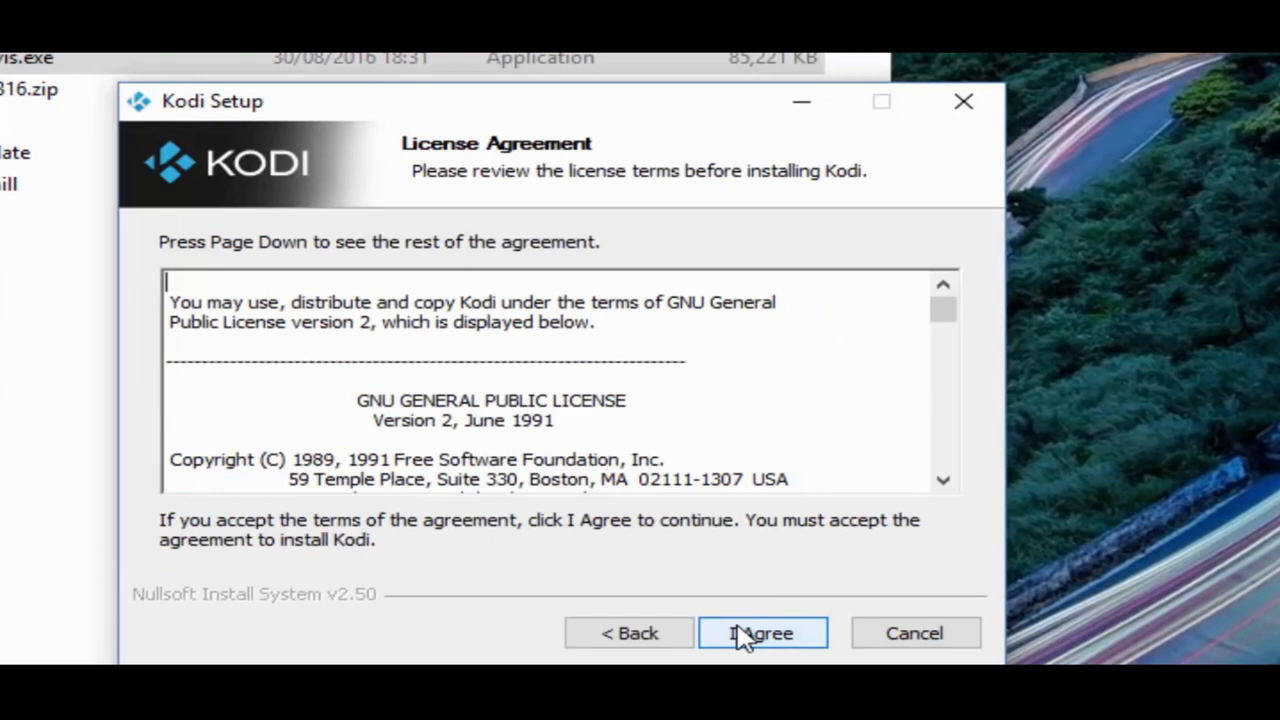
pyautogui.click(762, 632)
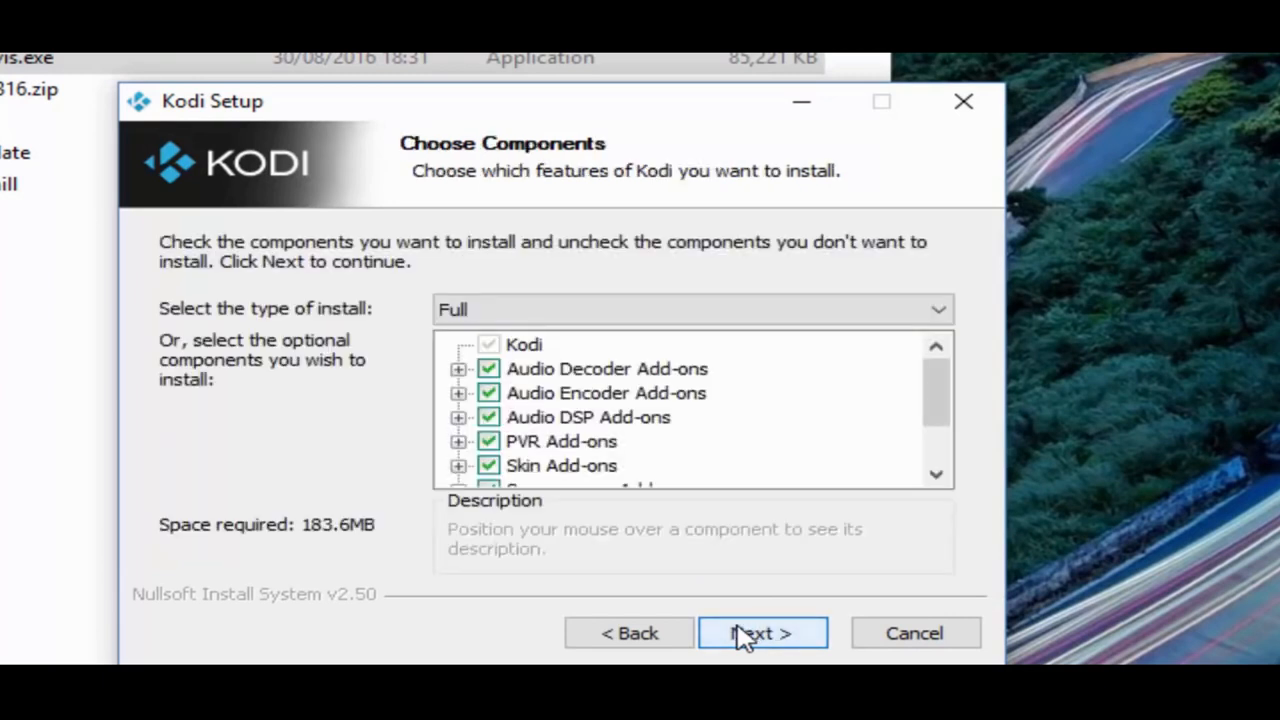
pyautogui.click(762, 632)
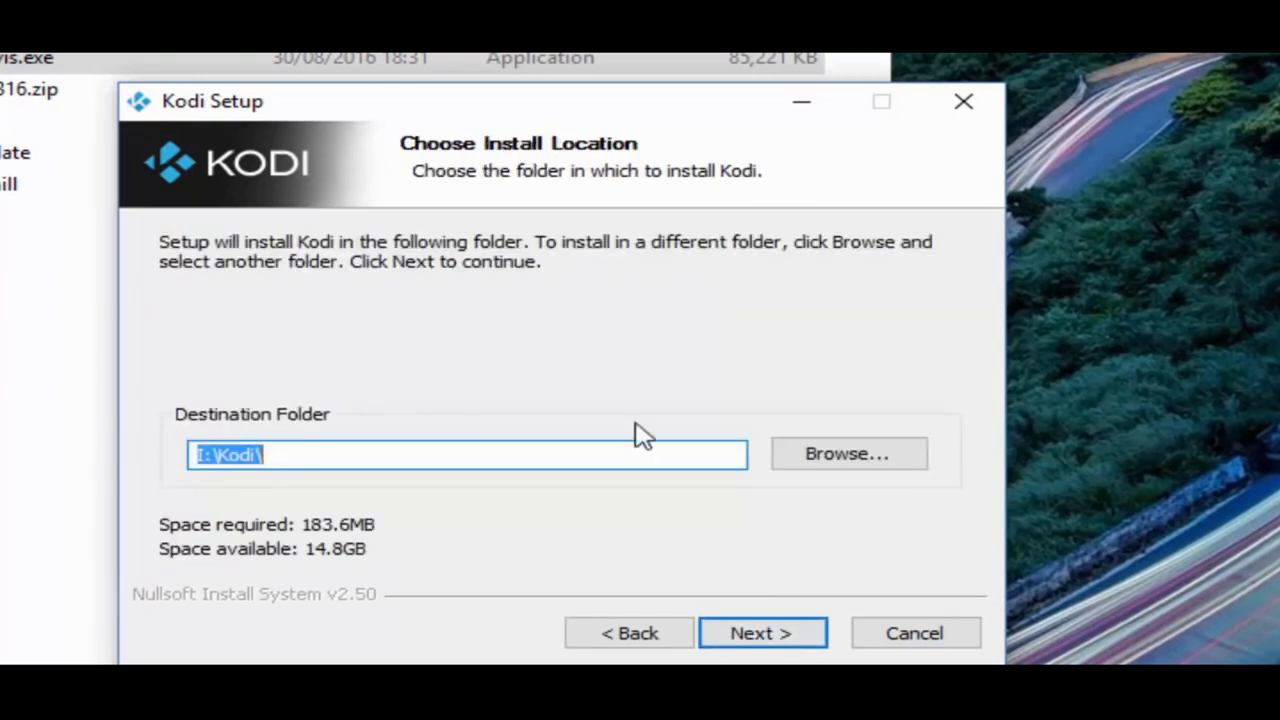
# Browse to USB Drive (I:) so Kodi installs to I:\Kodi, then continue.
pyautogui.click(847, 453)
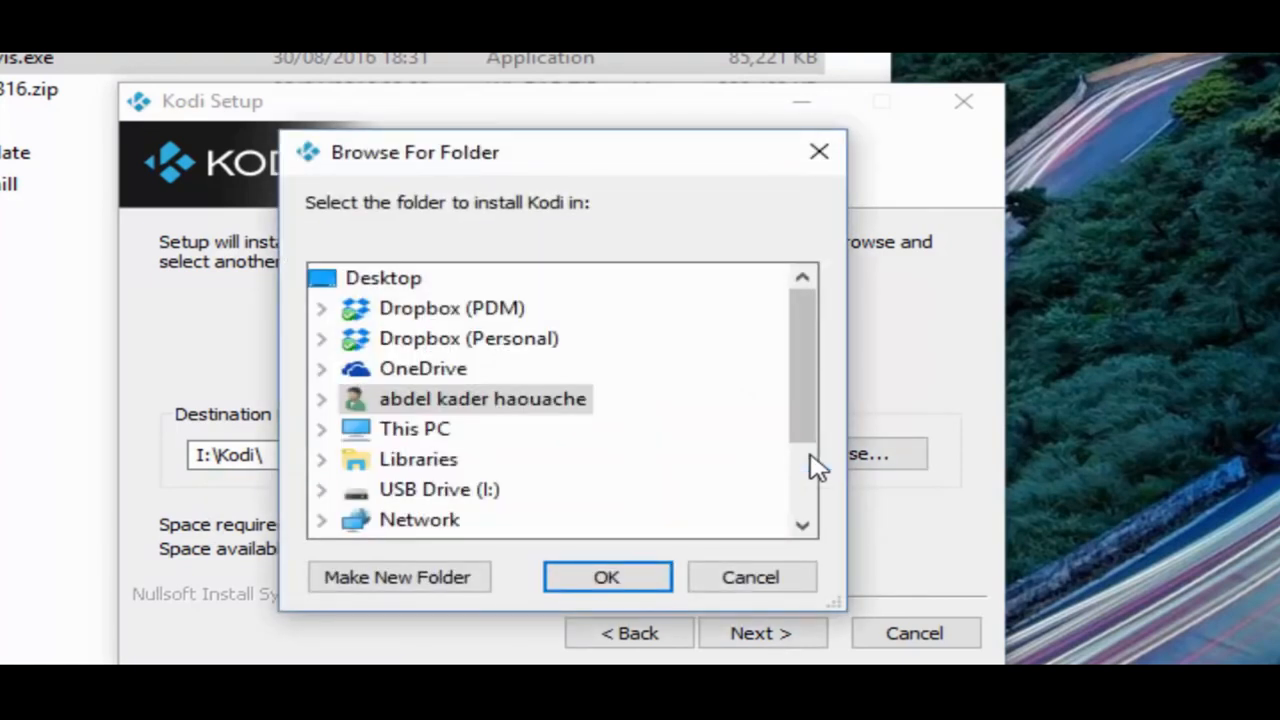
pyautogui.moveTo(438, 489)
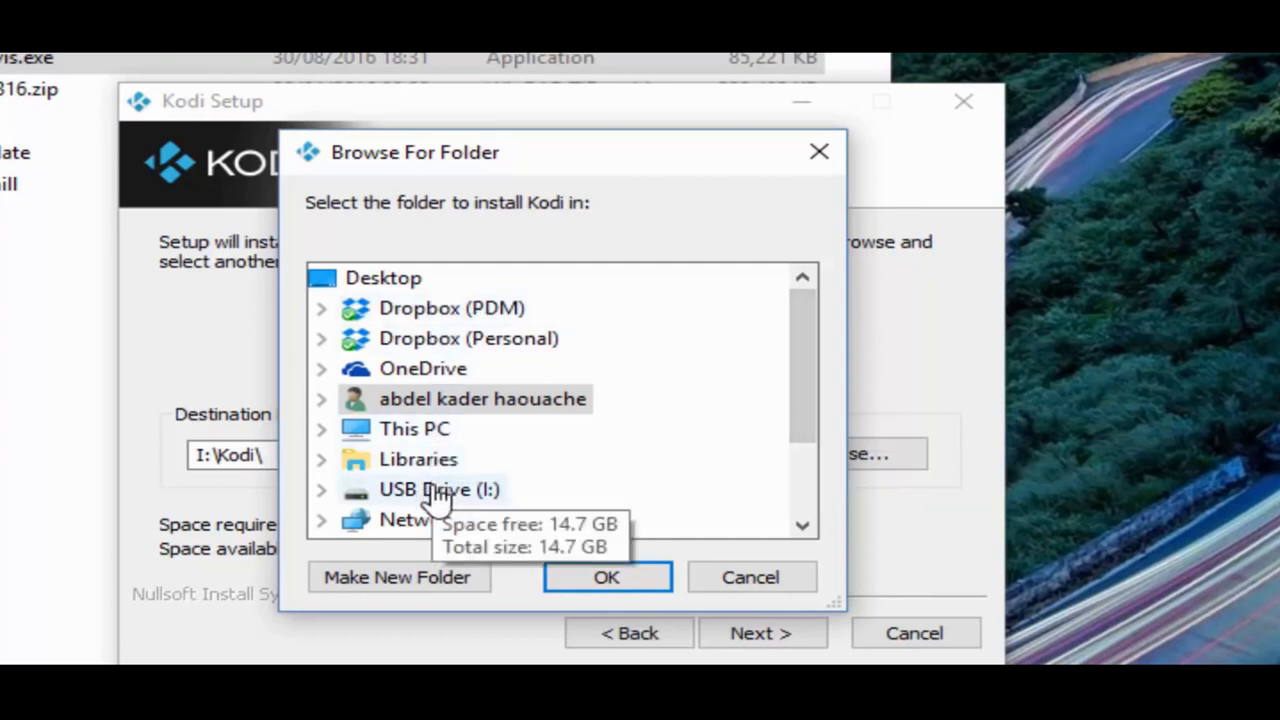
pyautogui.click(440, 489)
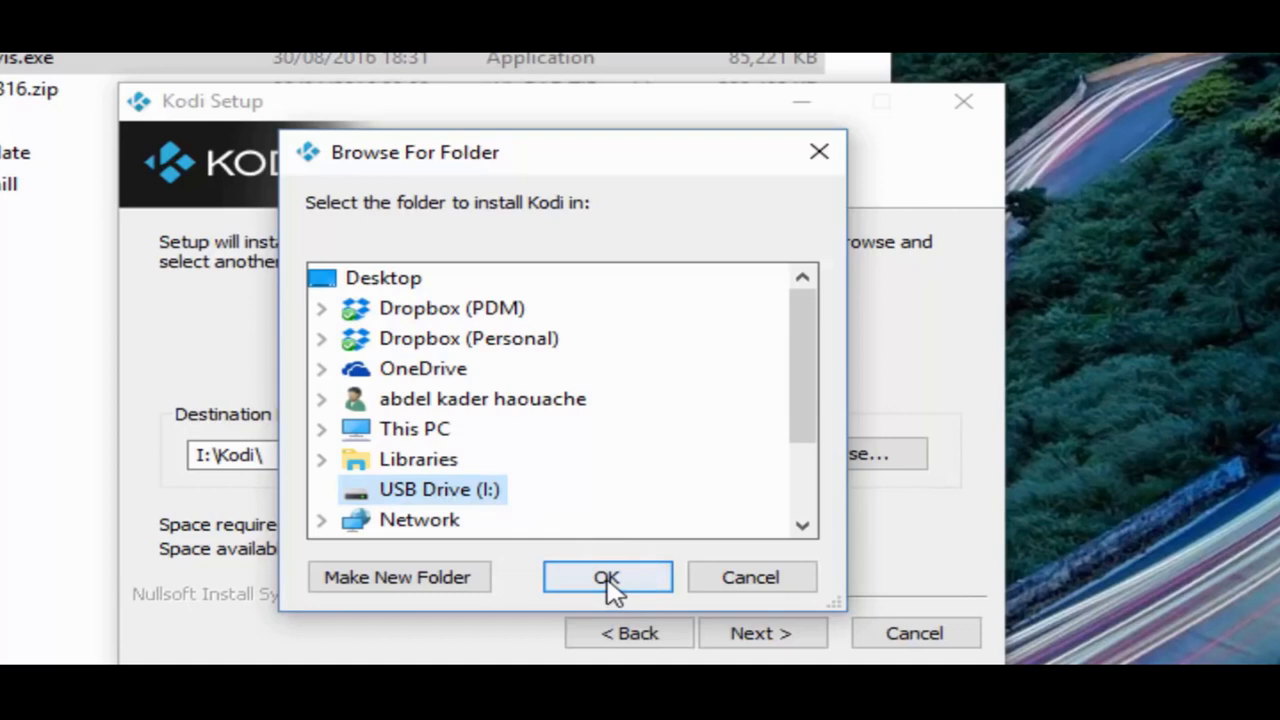
pyautogui.click(607, 577)
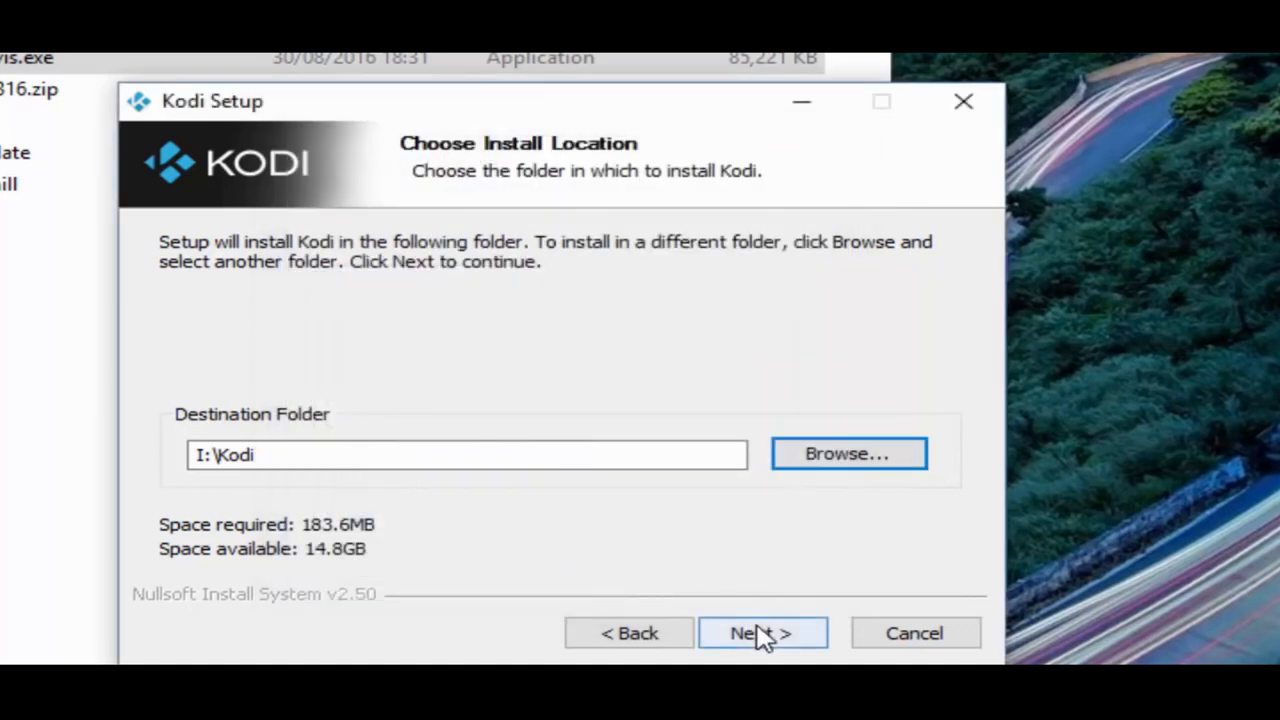
pyautogui.click(762, 632)
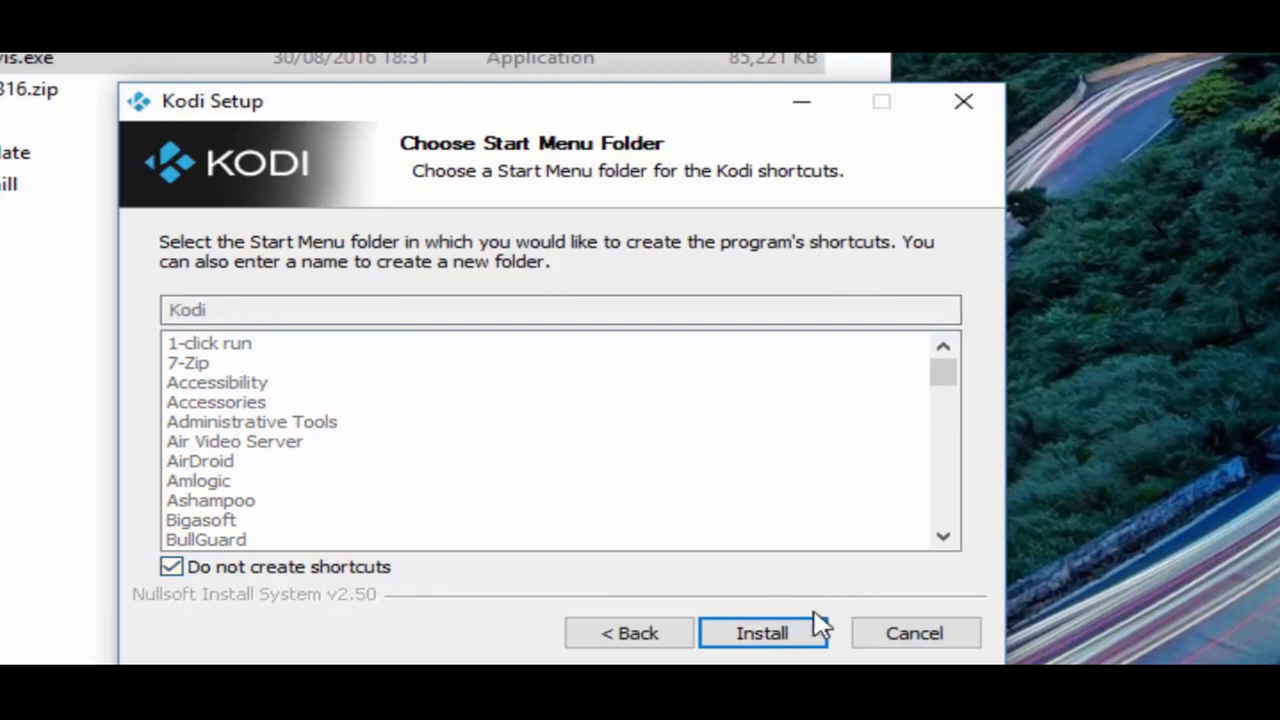
# Install Kodi 16.1 Jarvis to I:\Kodi and finish with Run Kodi left unchecked.
pyautogui.click(762, 632)
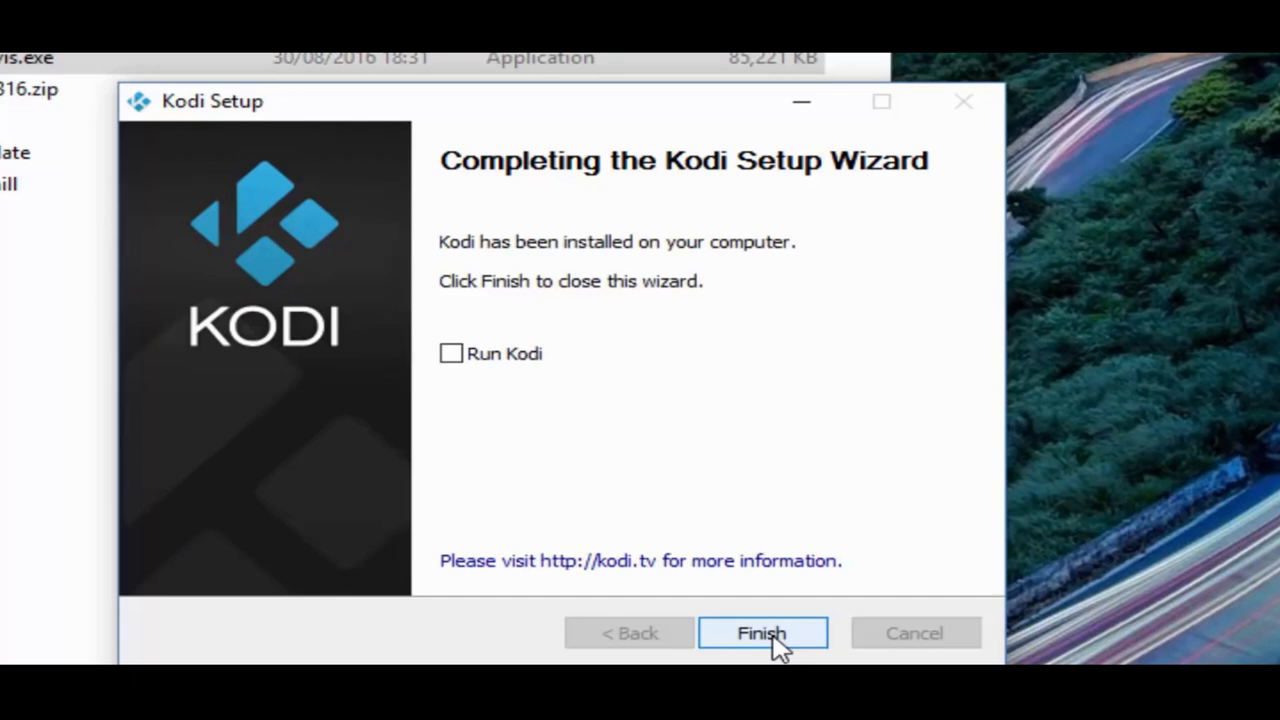
pyautogui.moveTo(490, 365)
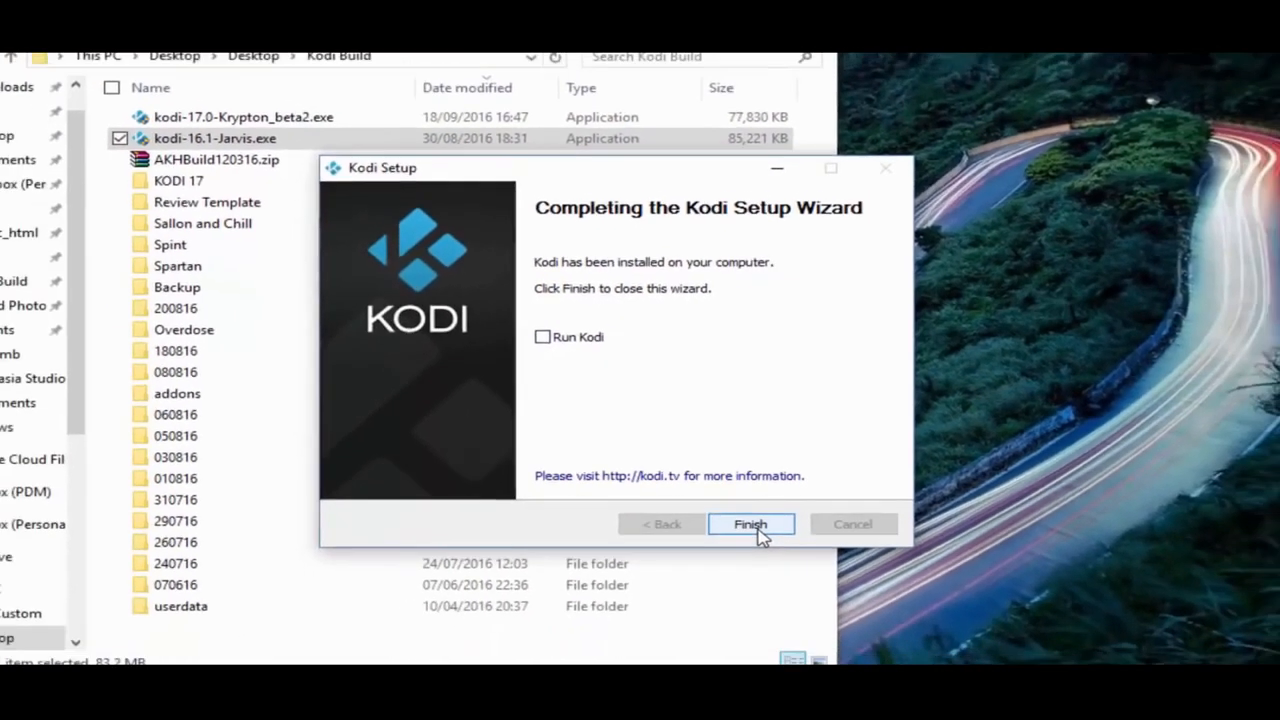
pyautogui.click(750, 524)
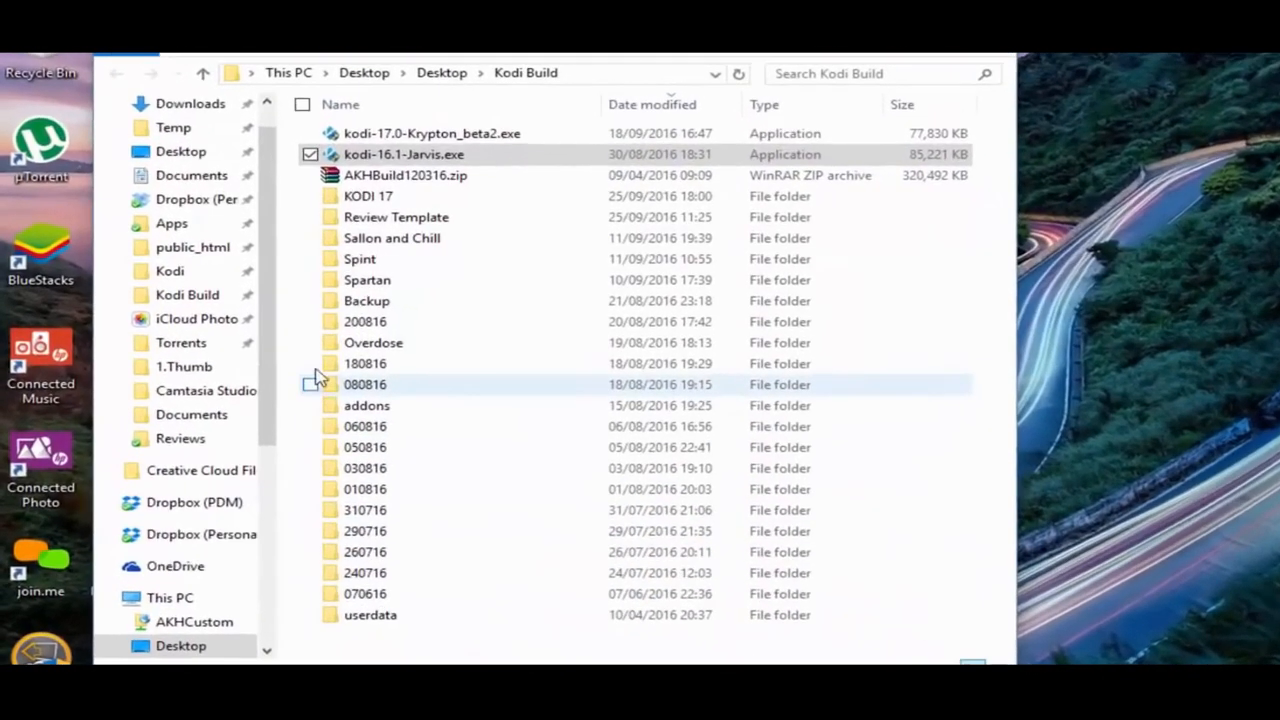
# Browse to USB Drive (I:) and open its Kodi folder to view Kodi.exe and subfolders.
pyautogui.scroll(-3)
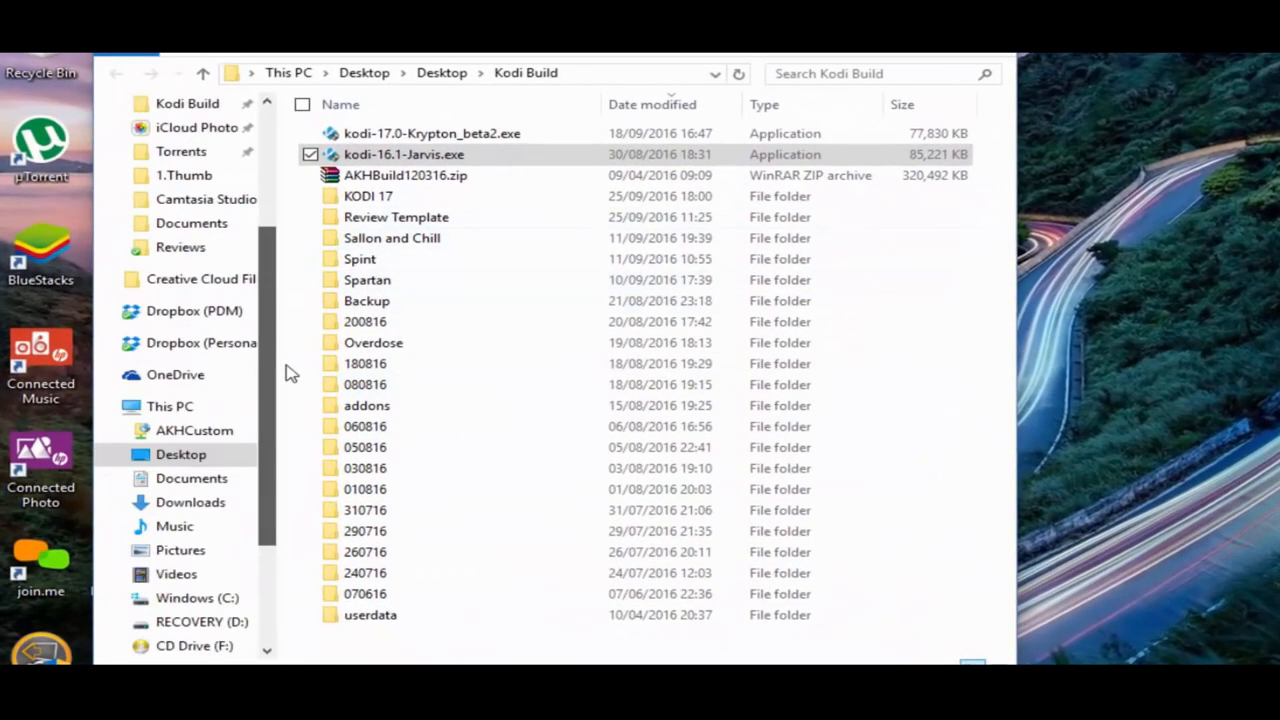
pyautogui.scroll(-3)
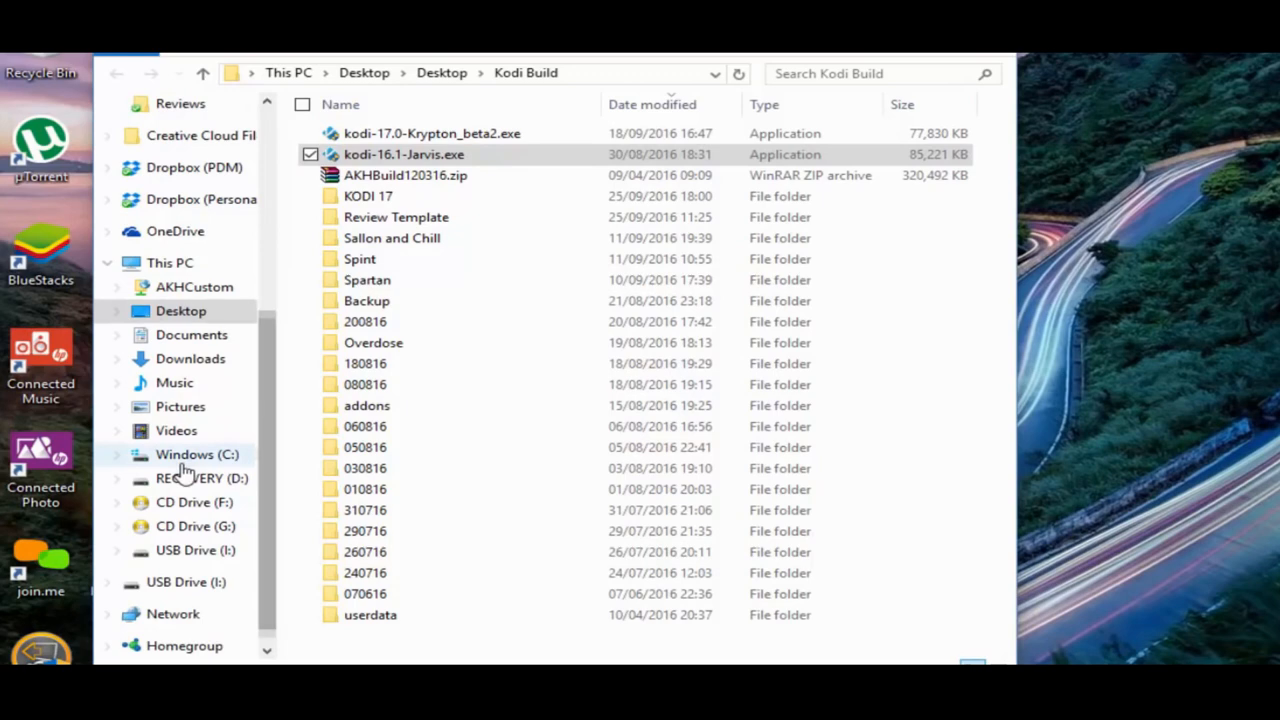
pyautogui.click(195, 550)
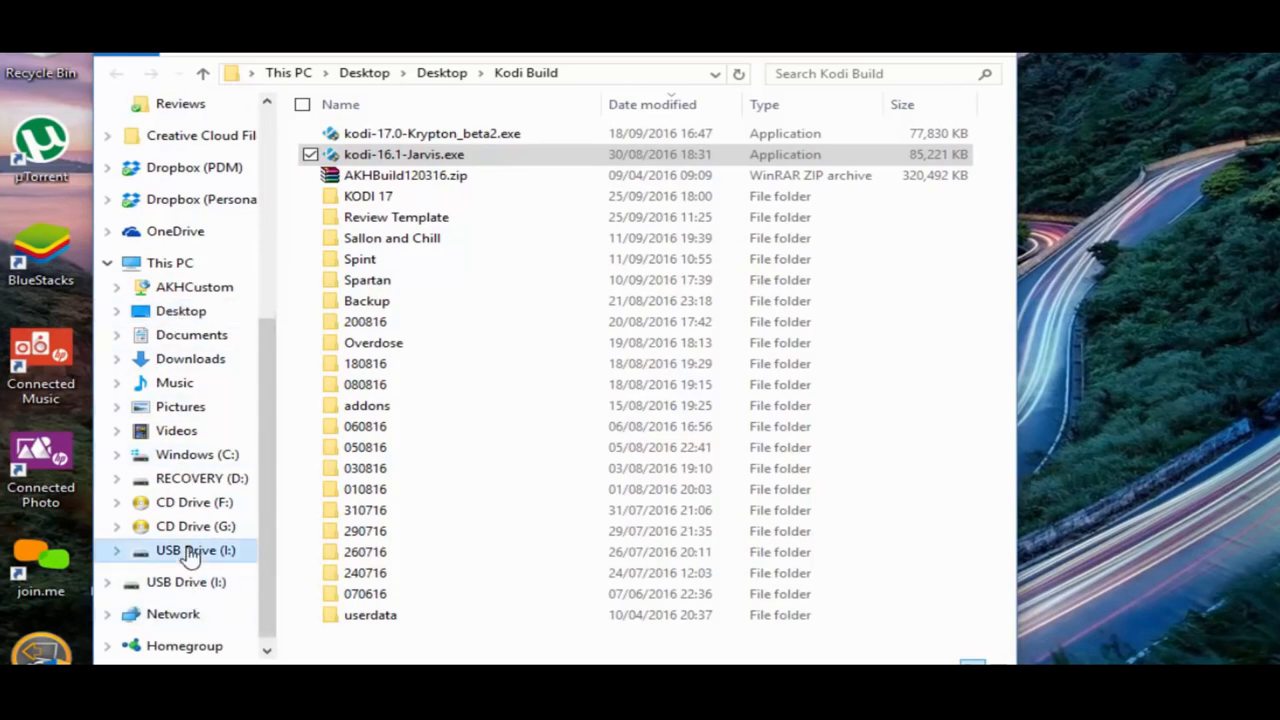
pyautogui.click(195, 550)
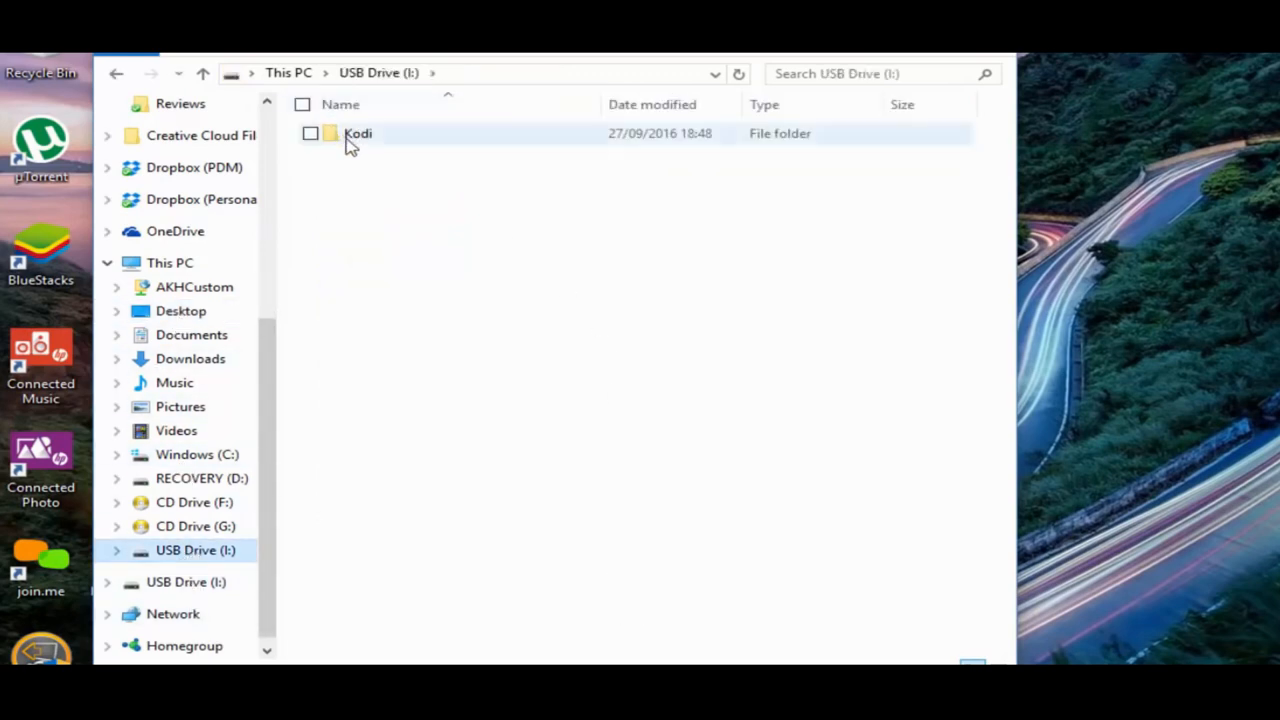
pyautogui.doubleClick(358, 133)
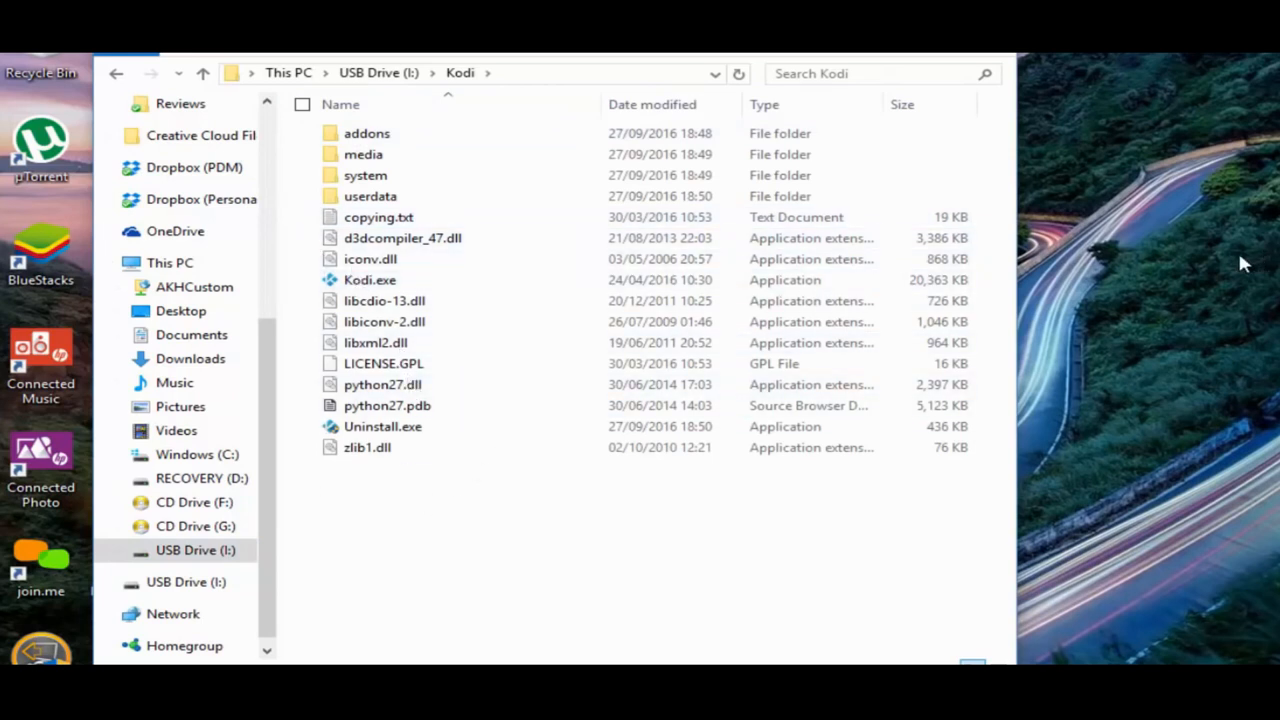
pyautogui.moveTo(1205, 420)
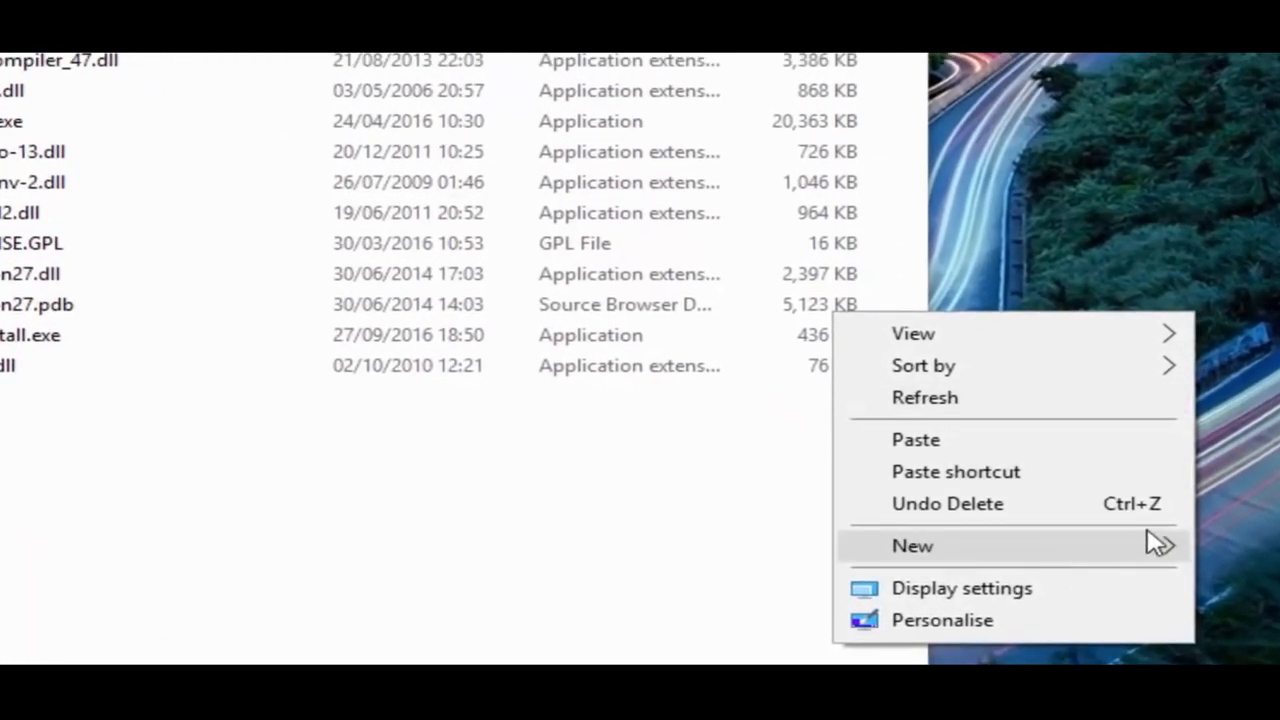
# Start a new desktop shortcut and browse to I:\Kodi\Kodi.exe as its target.
pyautogui.click(911, 545)
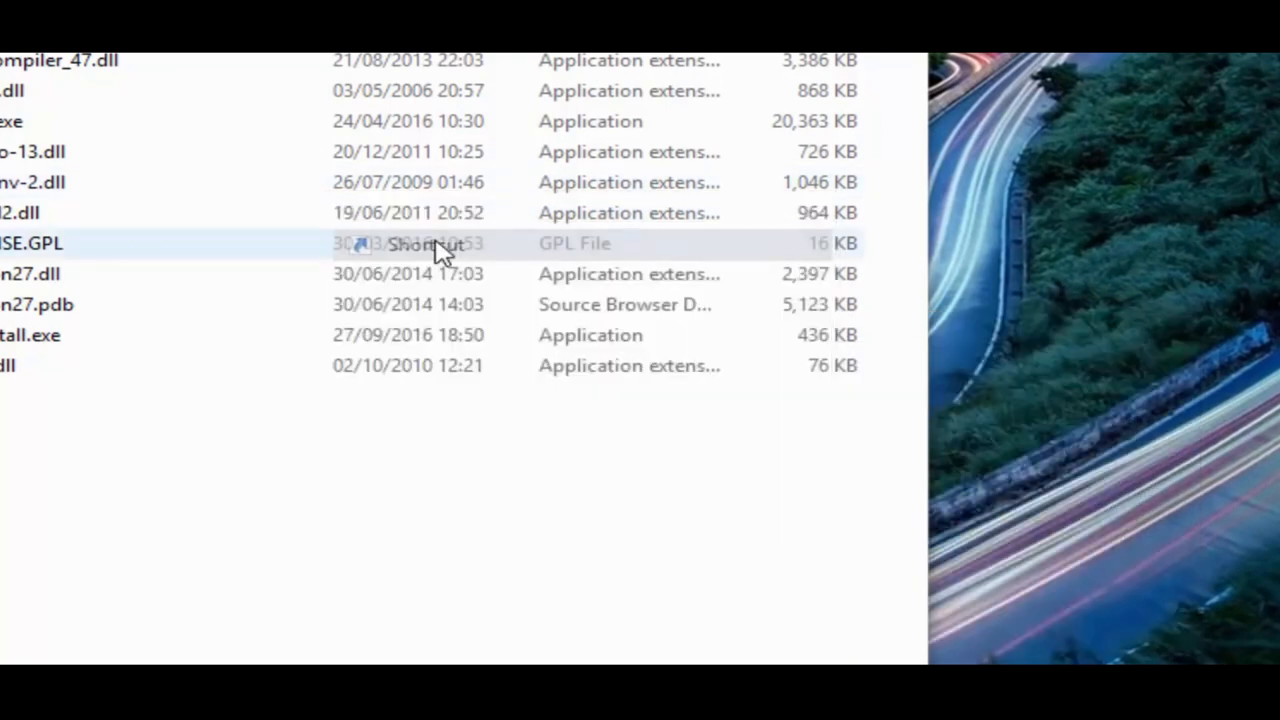
pyautogui.click(425, 243)
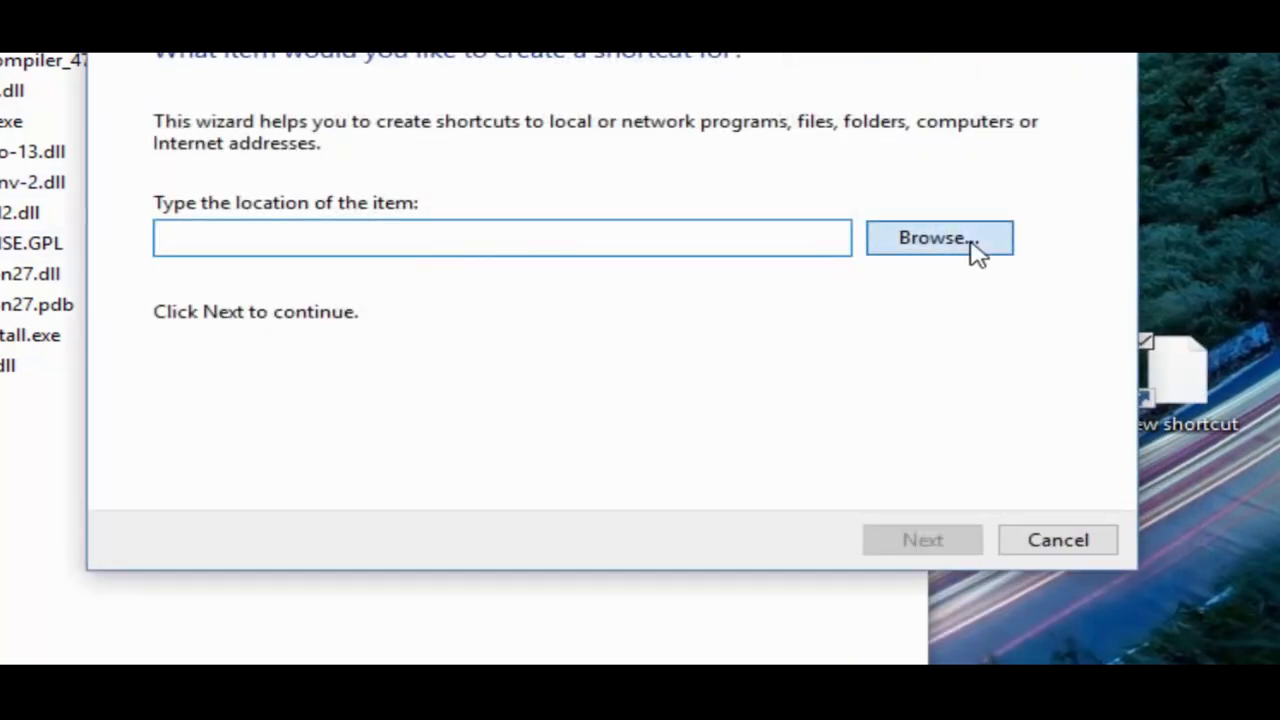
pyautogui.click(937, 237)
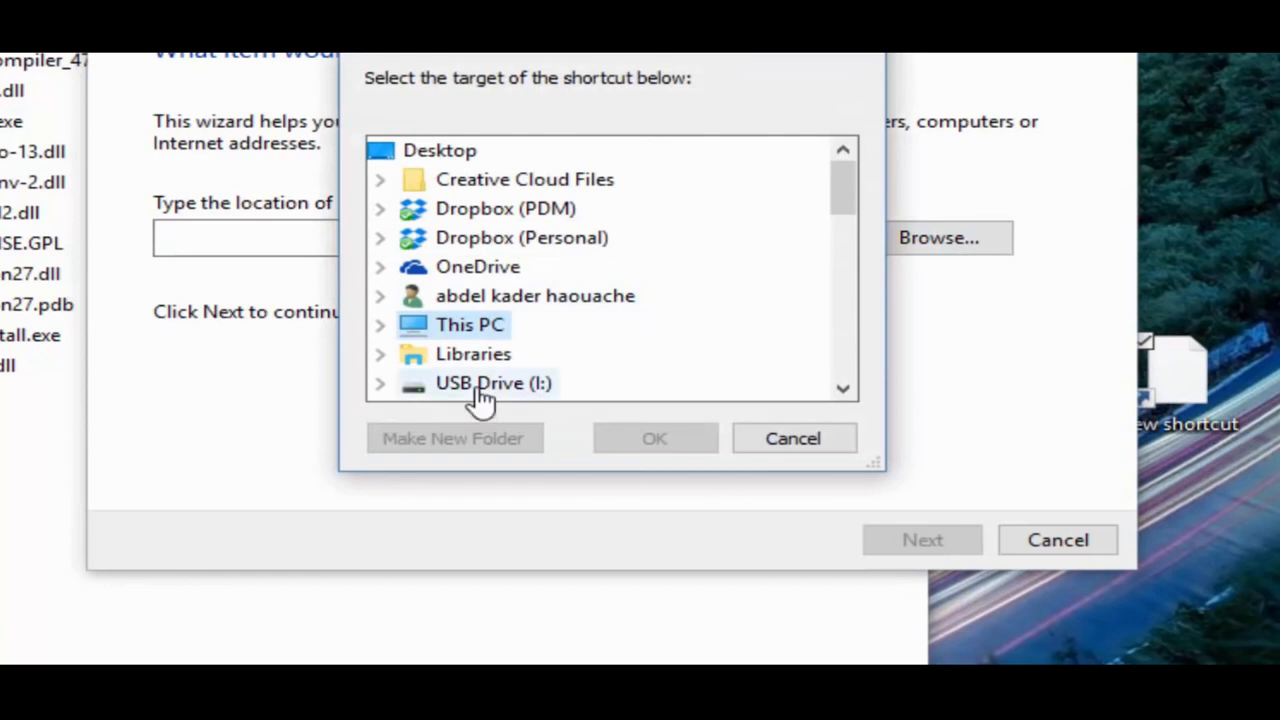
pyautogui.click(493, 383)
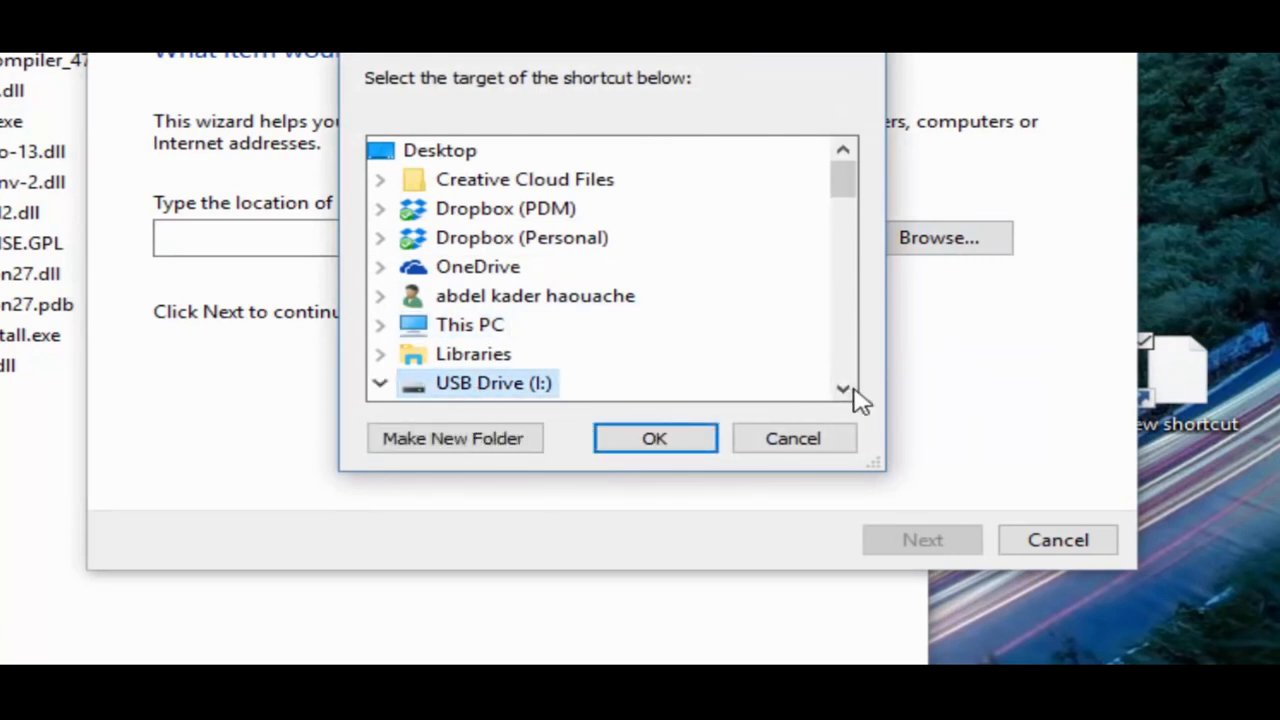
pyautogui.click(379, 383)
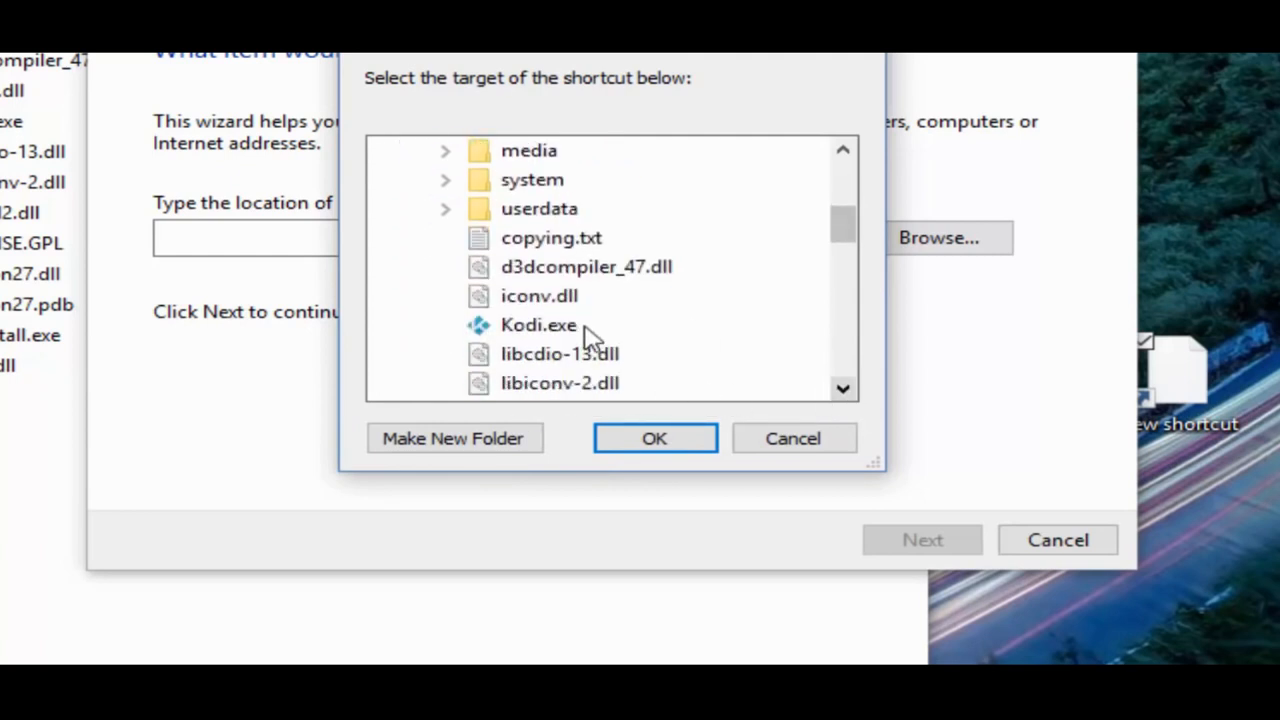
pyautogui.click(538, 324)
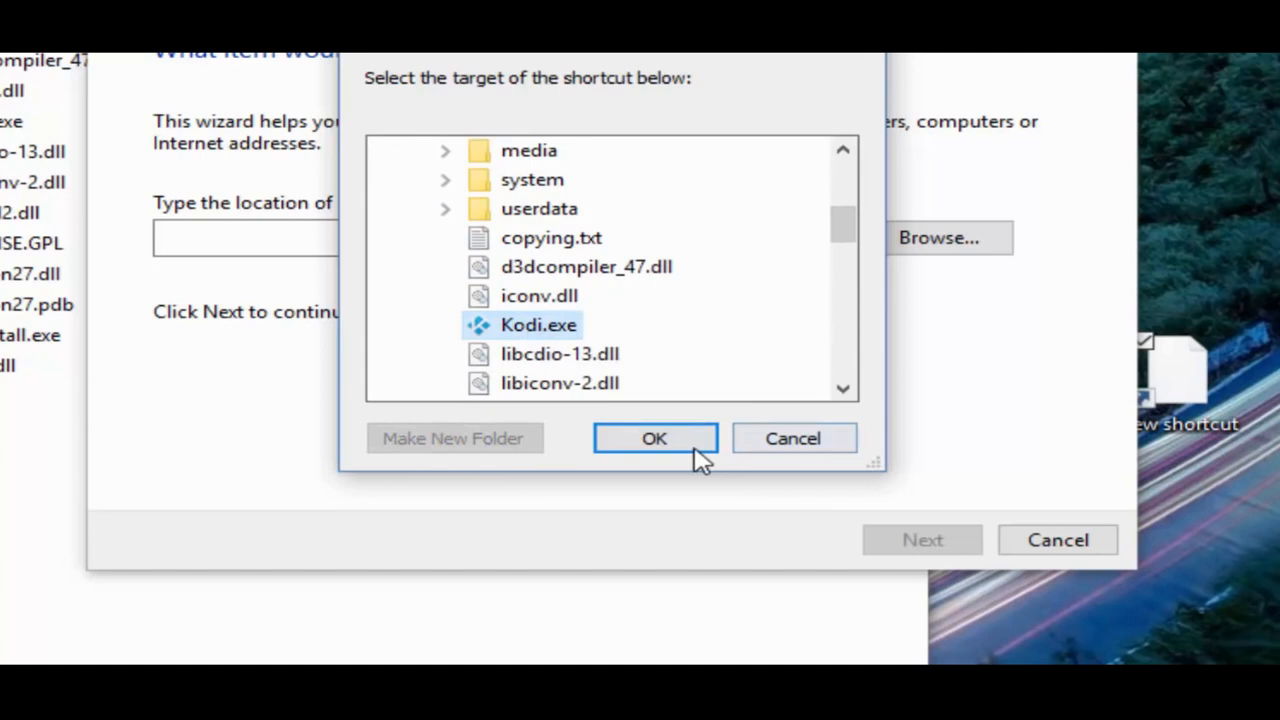
pyautogui.click(654, 438)
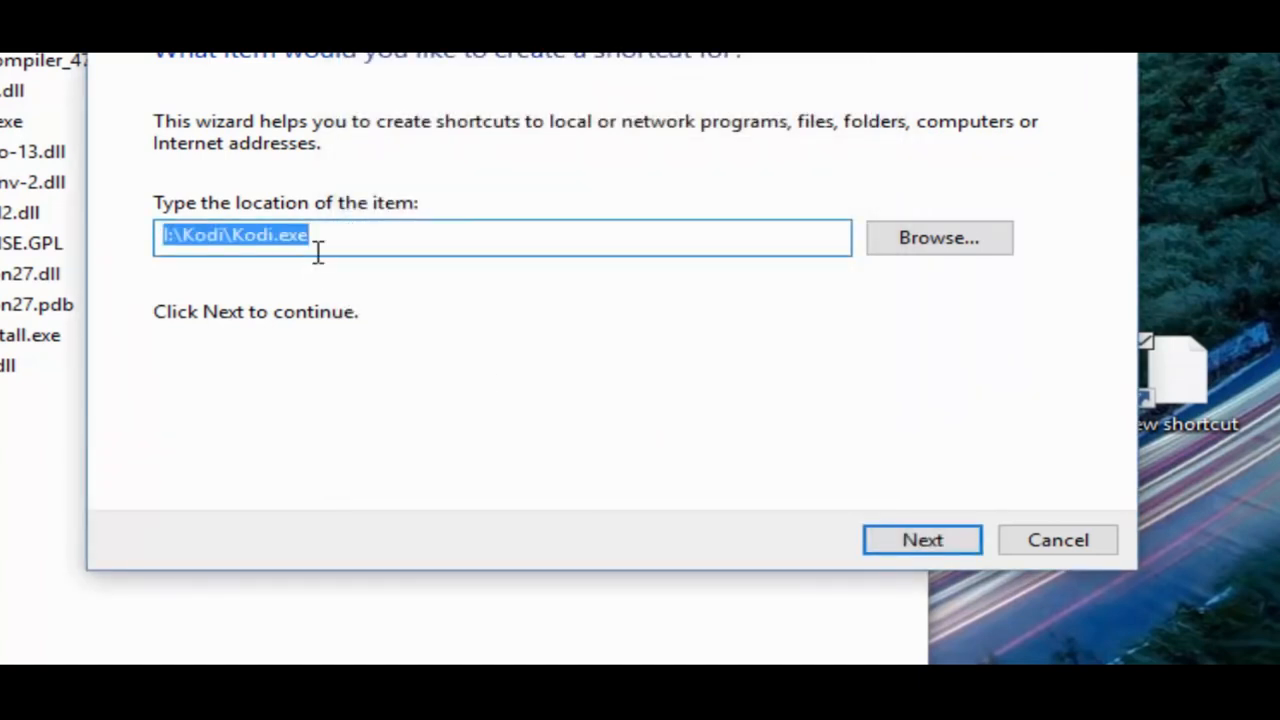
# Append ' -p' to the I:\Kodi\Kodi.exe target and create the shortcut named Kodi.exe.
pyautogui.click(313, 237)
pyautogui.write(' -')
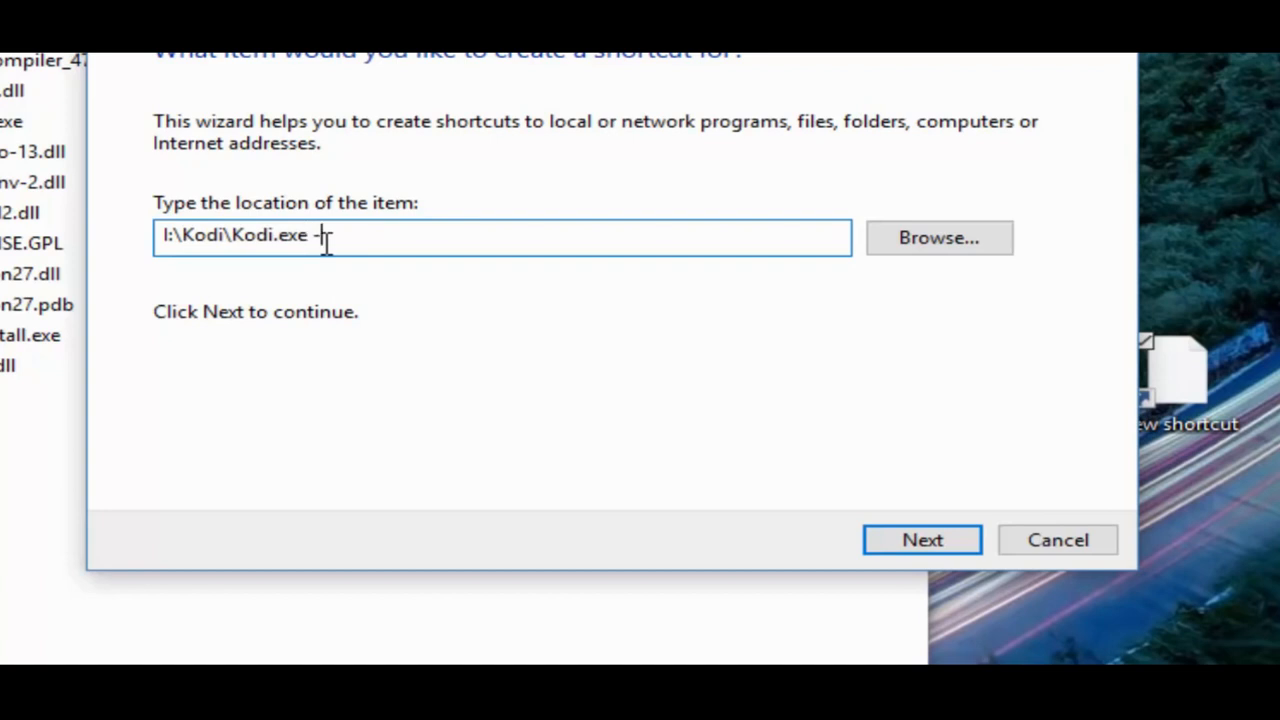
pyautogui.write('p')
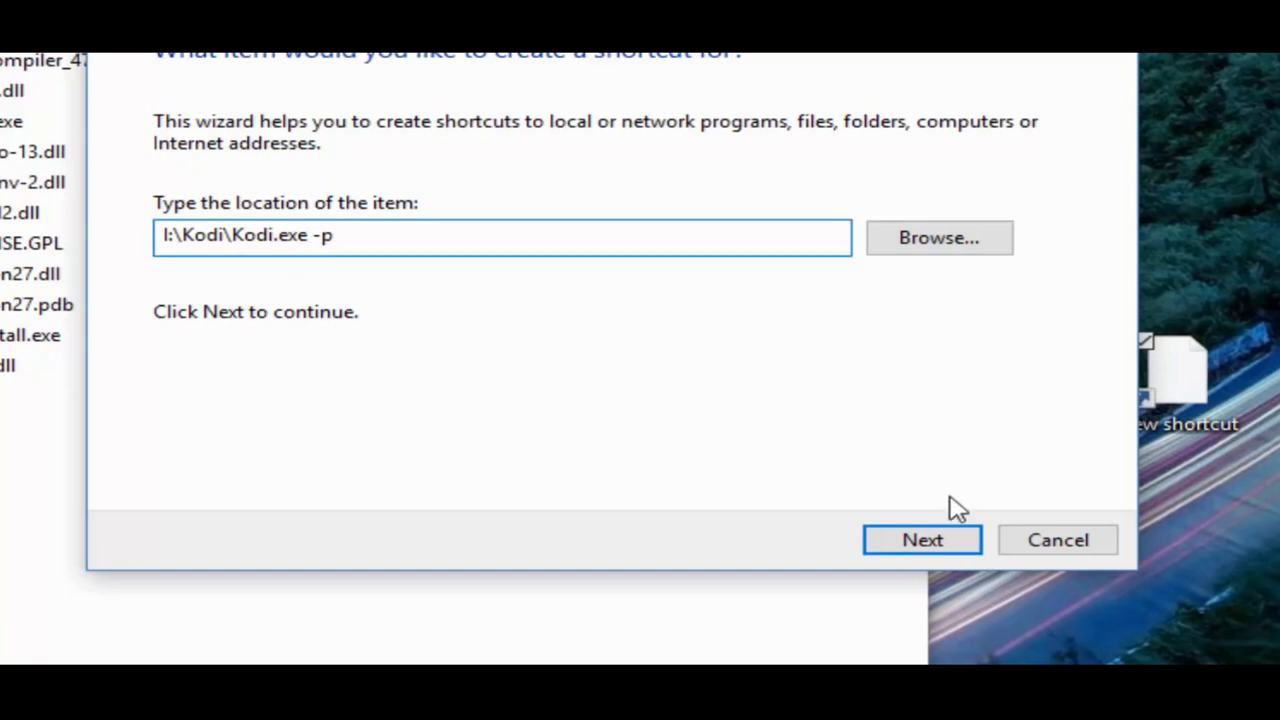
pyautogui.click(921, 539)
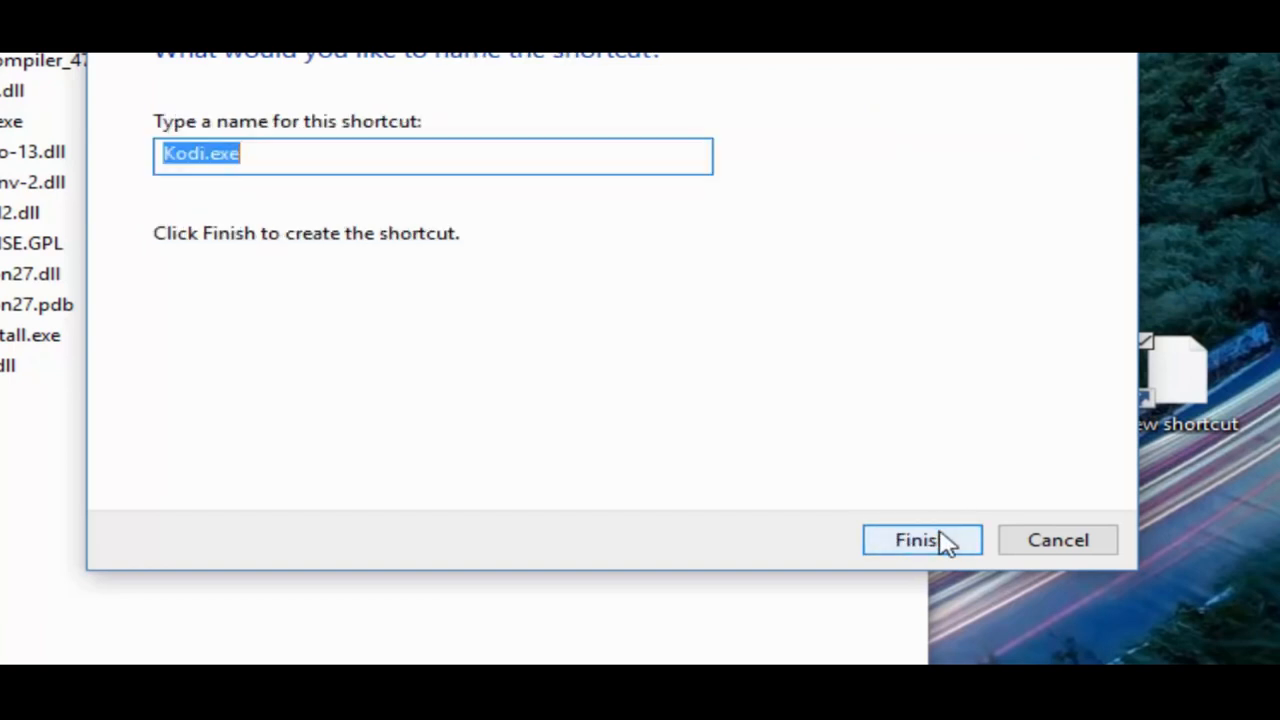
pyautogui.click(920, 540)
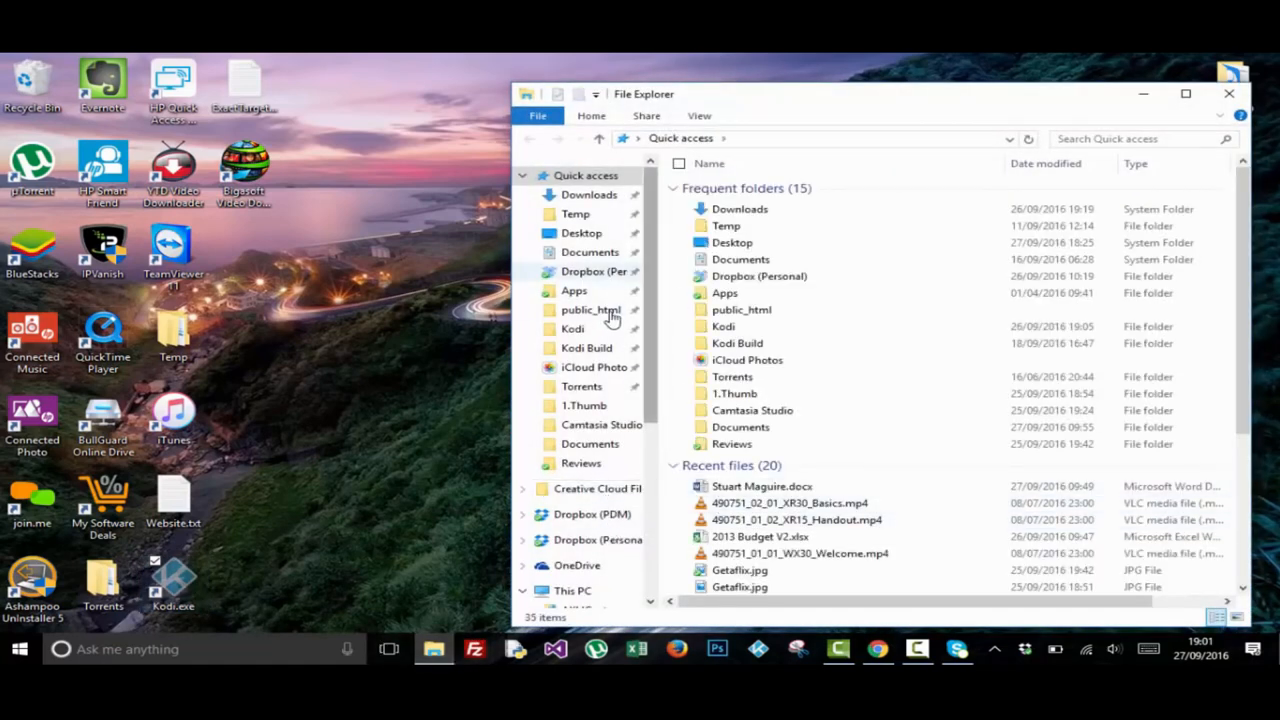
# Open the Kodi folder on USB Drive (I:), then its portable_data subfolder.
pyautogui.scroll(-3)
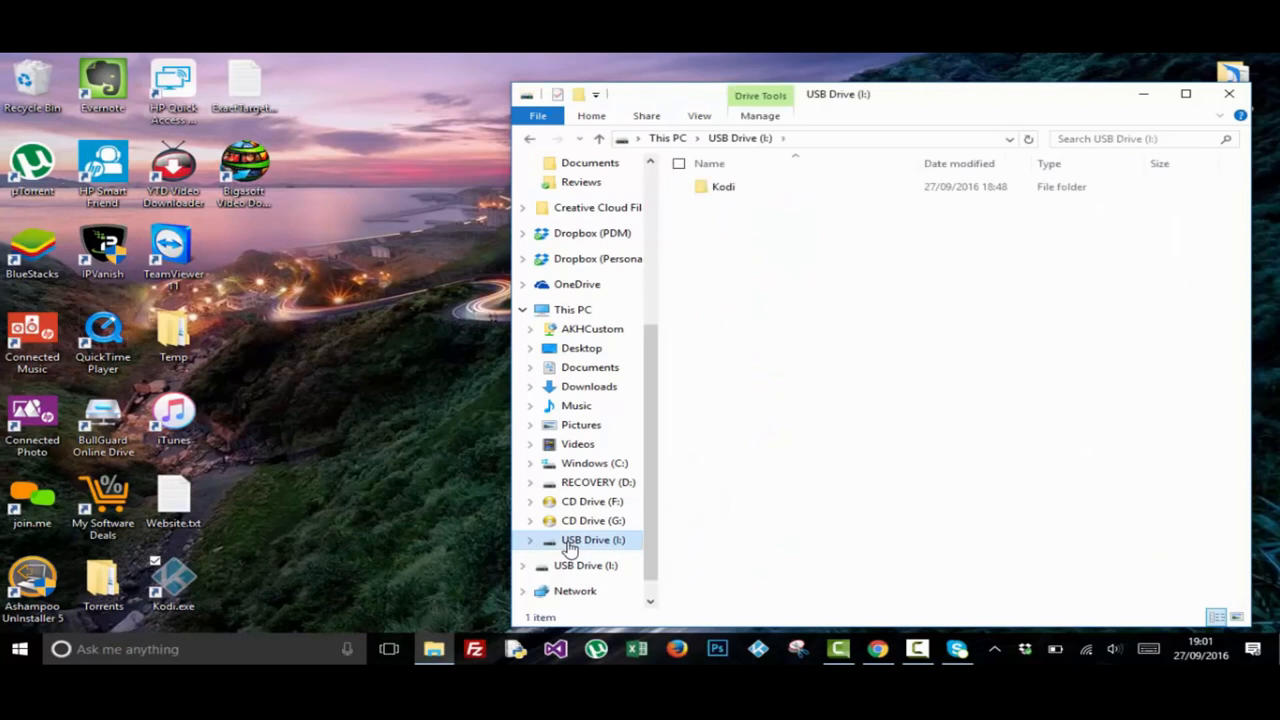
pyautogui.doubleClick(723, 187)
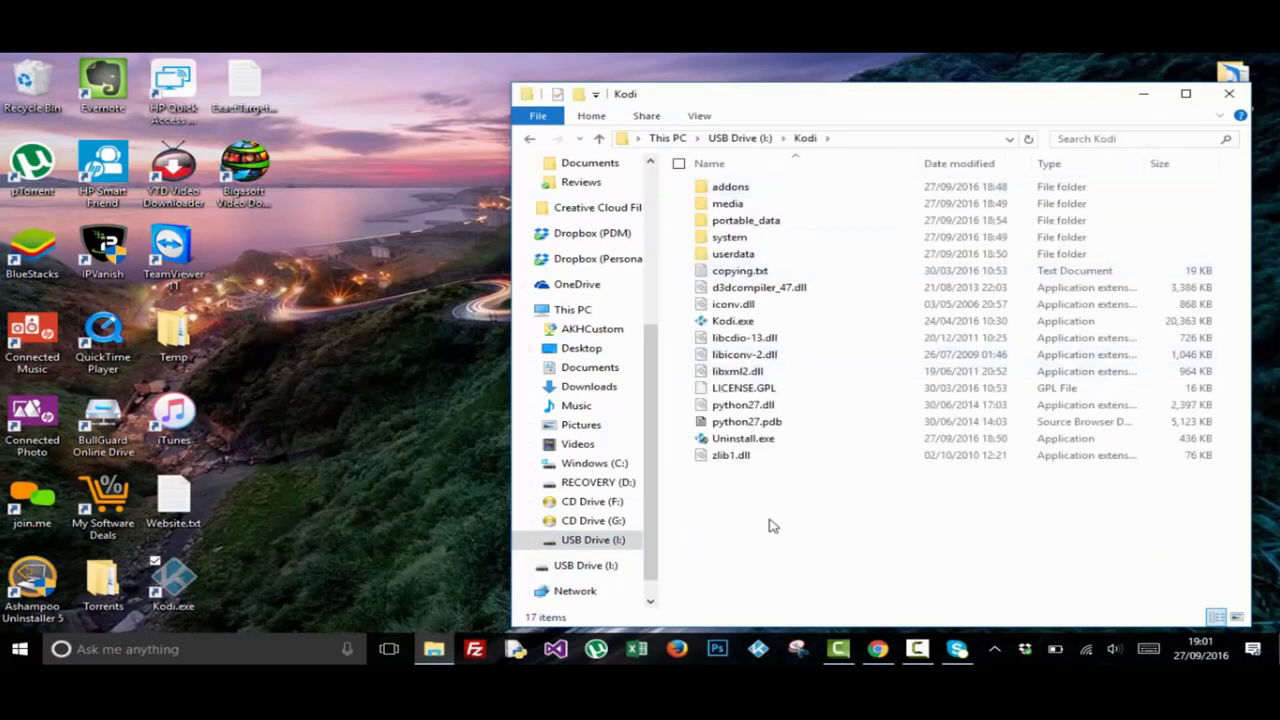
pyautogui.click(745, 220)
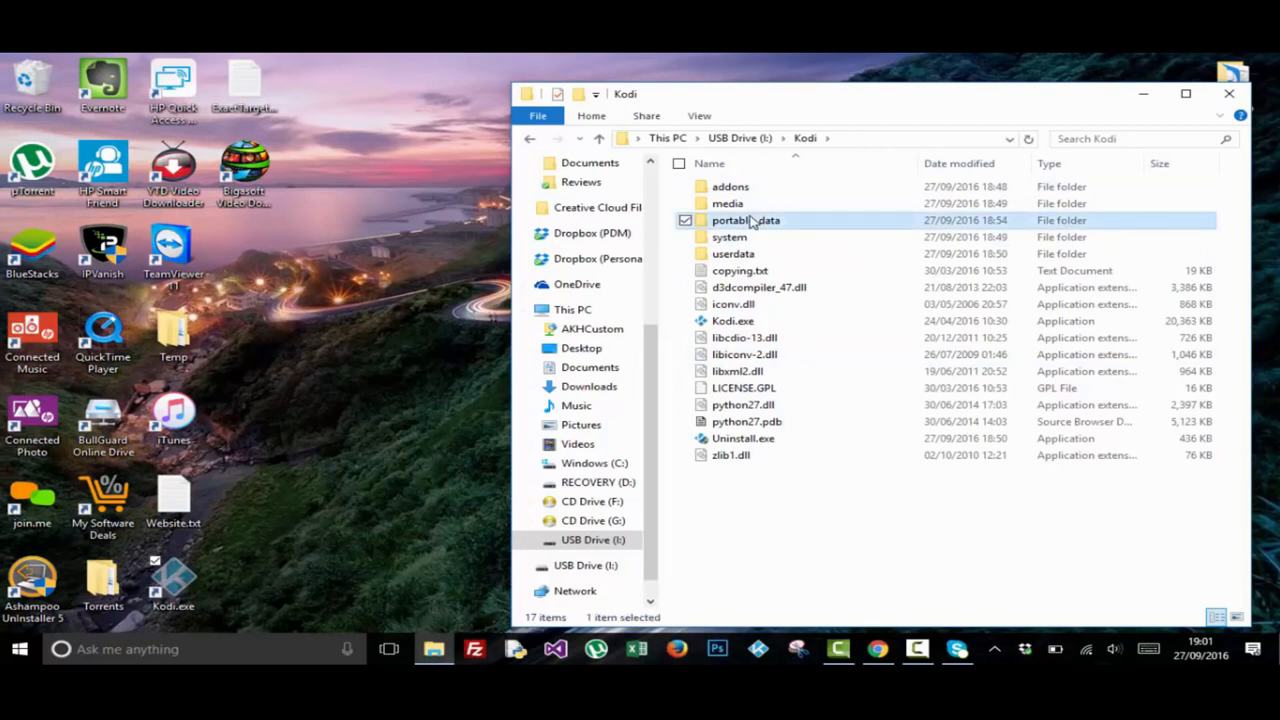
pyautogui.click(733, 253)
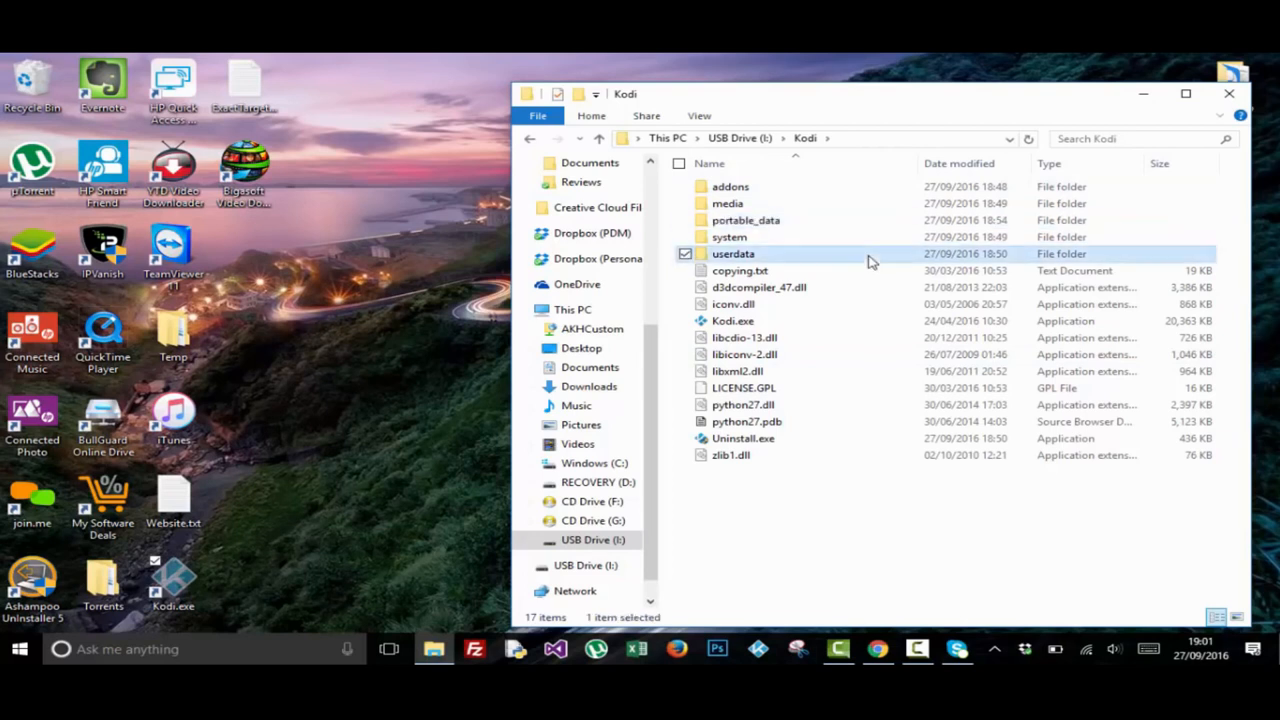
pyautogui.doubleClick(745, 220)
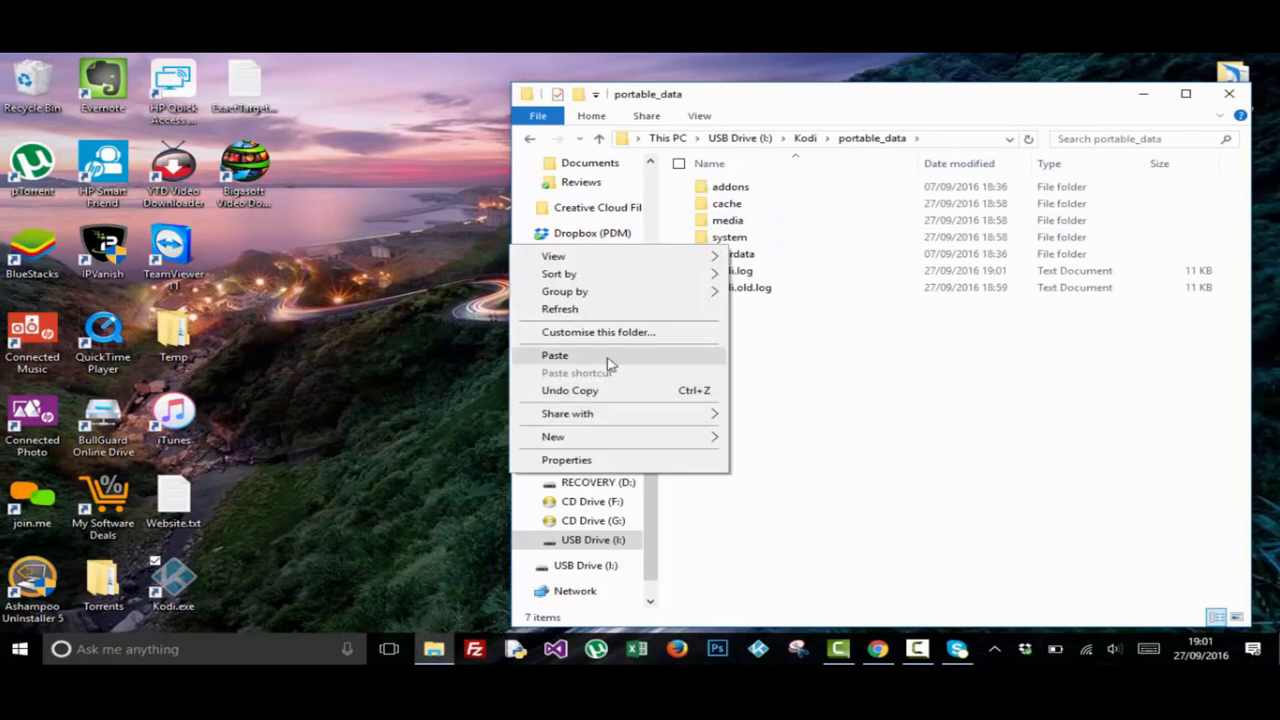
# Paste the Kodi.exe shortcut into portable_data and bring up its context menu.
pyautogui.click(554, 355)
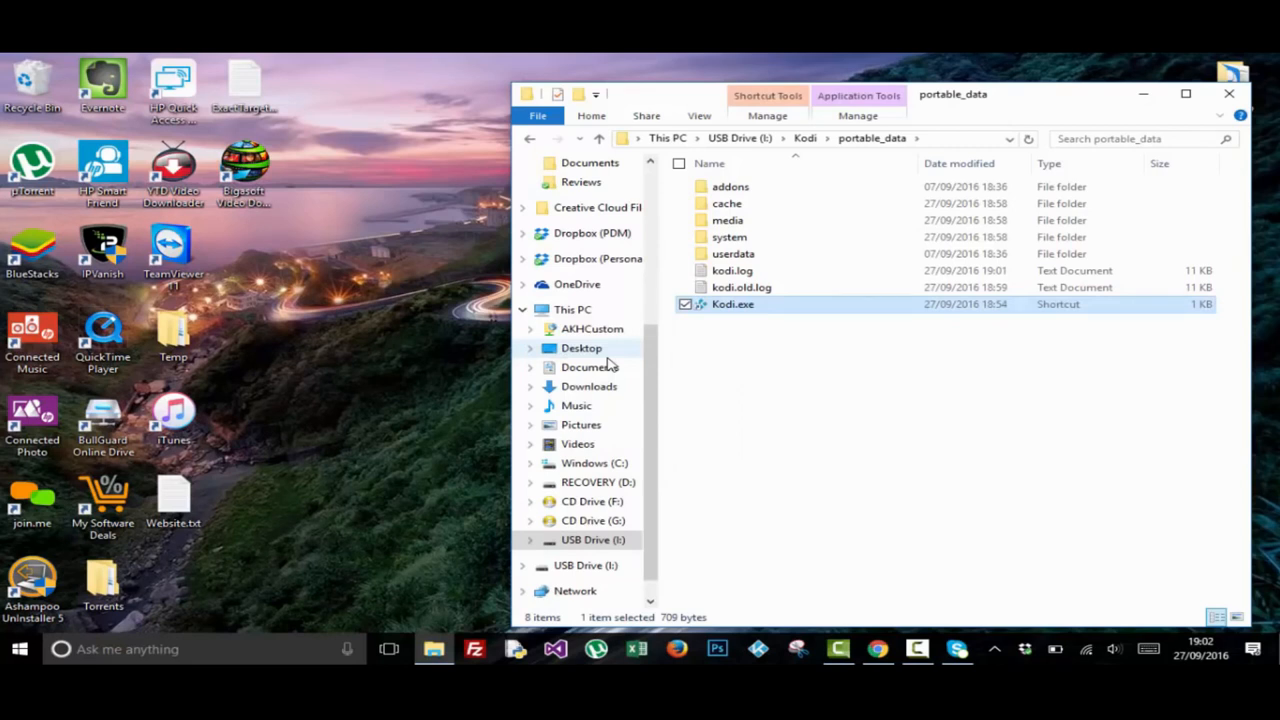
pyautogui.moveTo(805, 324)
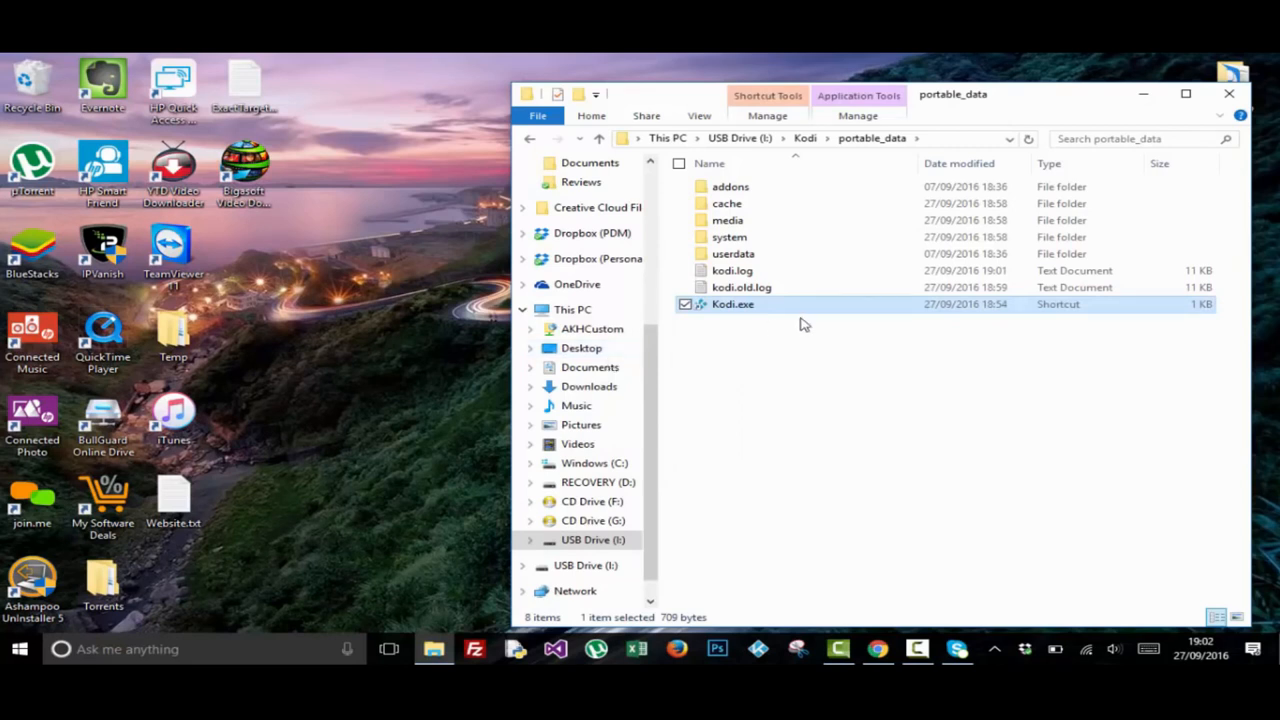
pyautogui.rightClick(733, 304)
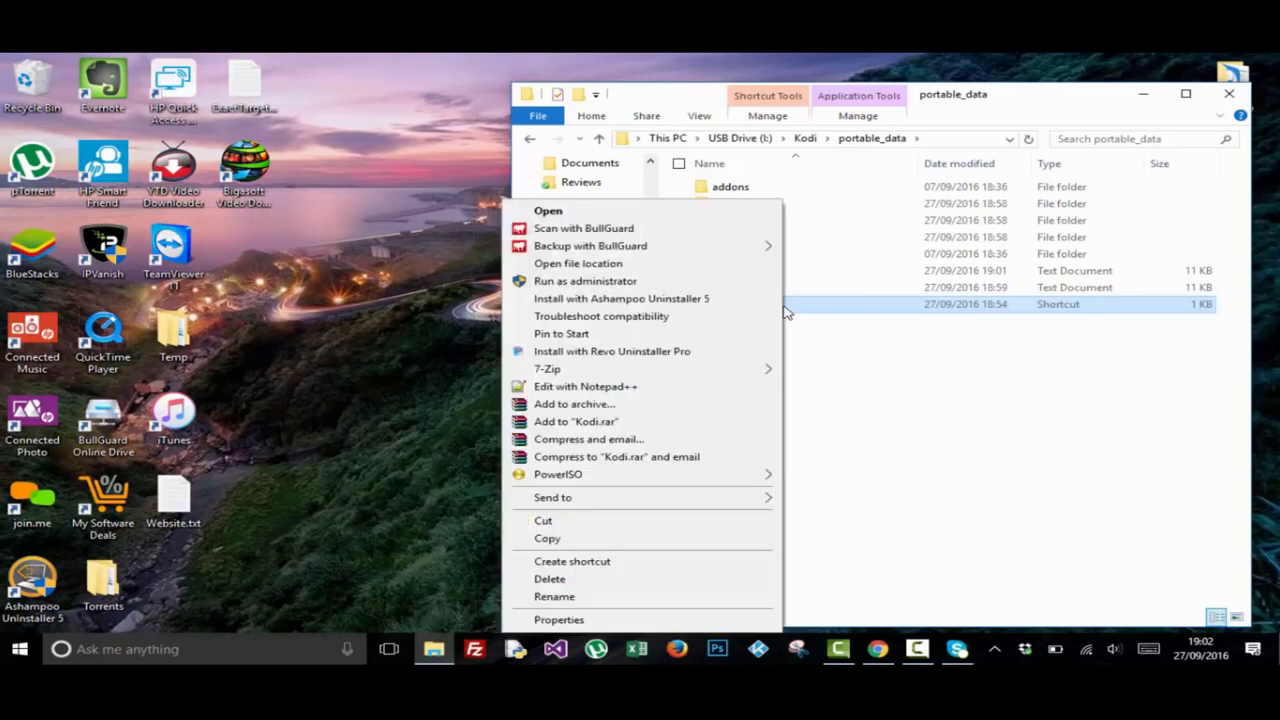